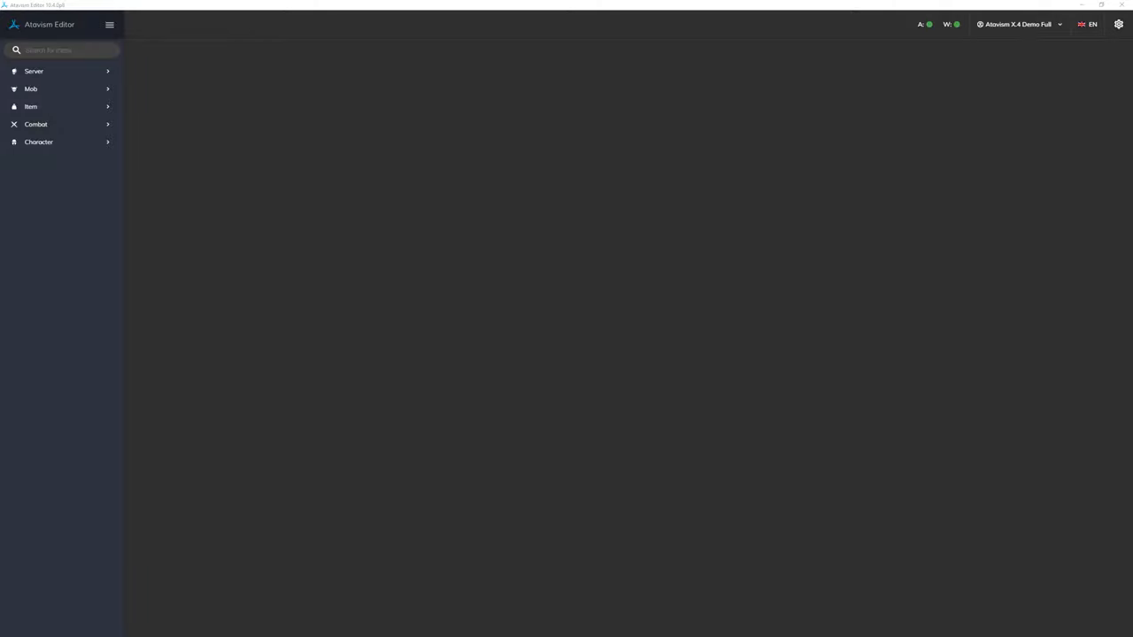
pyautogui.moveTo(563, 309)
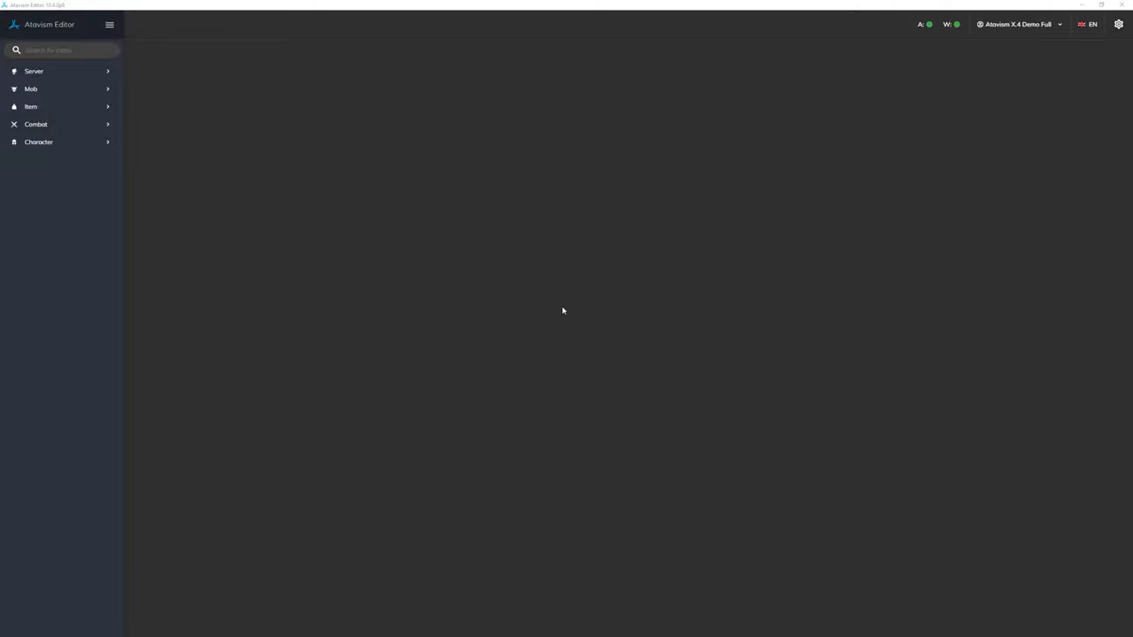
pyautogui.moveTo(124, 92)
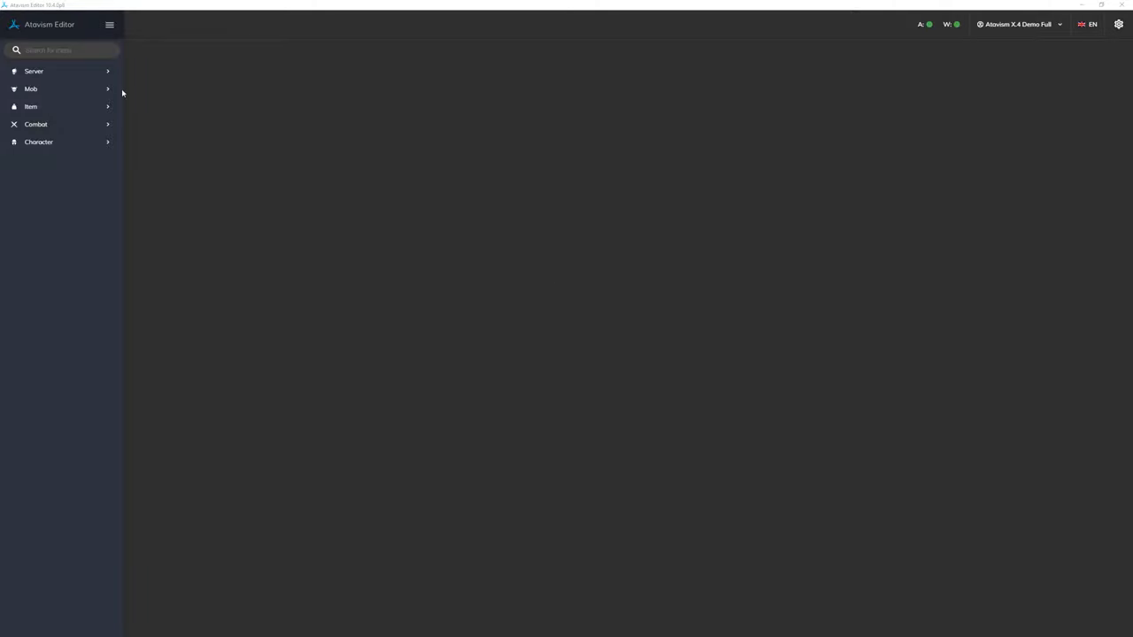
pyautogui.moveTo(163, 85)
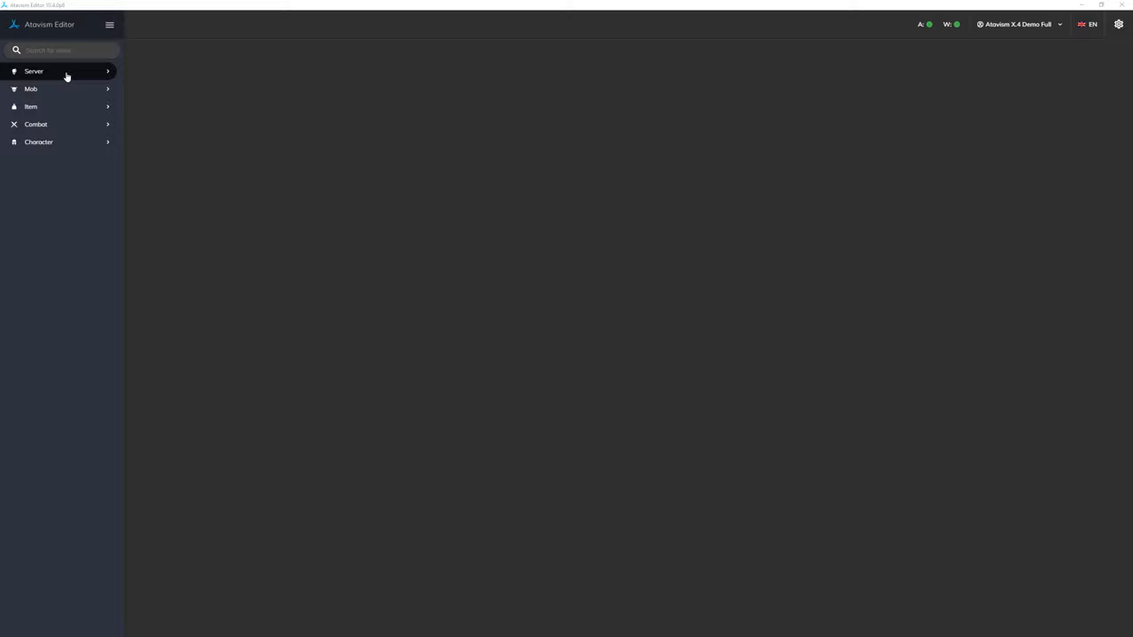
# - Open Game Settings under the Server group and raise Items per page to list more settings
pyautogui.click(36, 71)
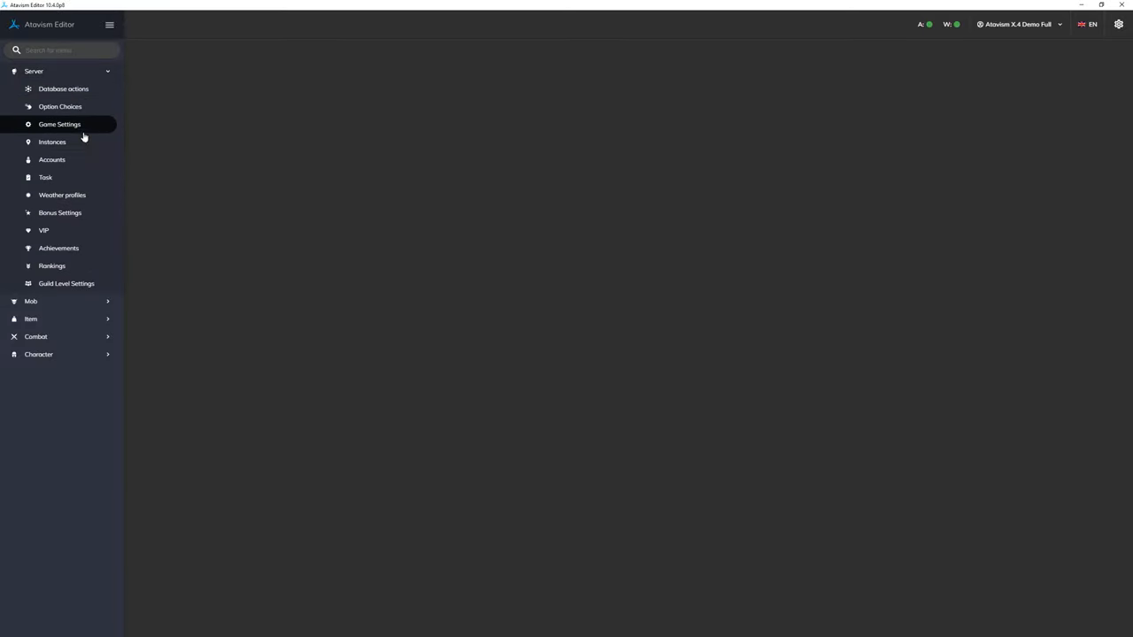
pyautogui.click(61, 124)
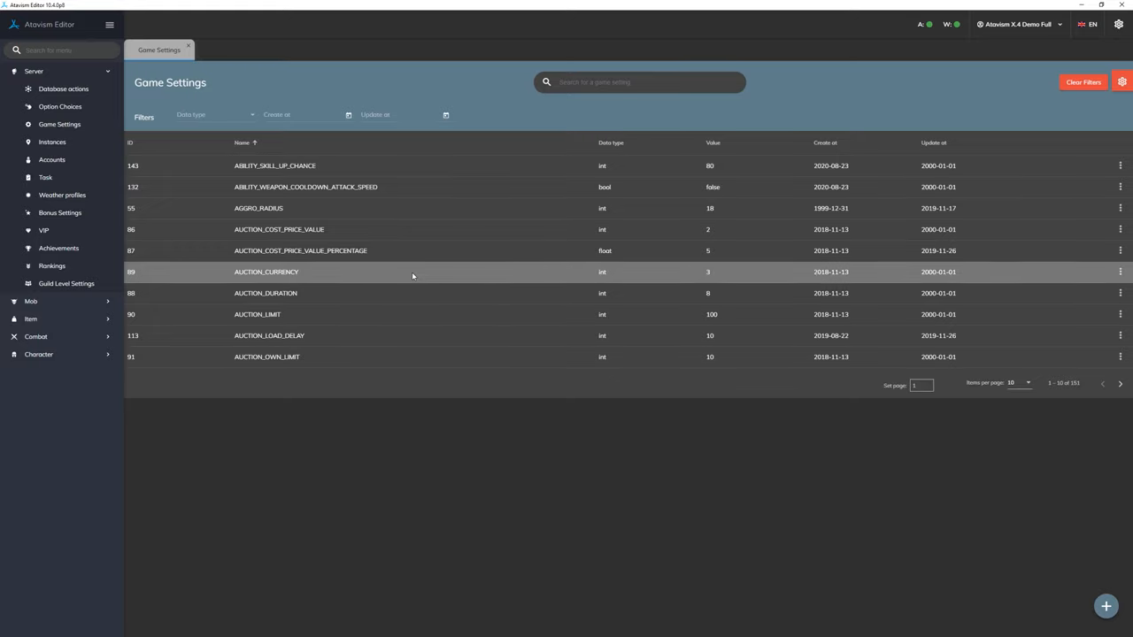
pyautogui.moveTo(772, 432)
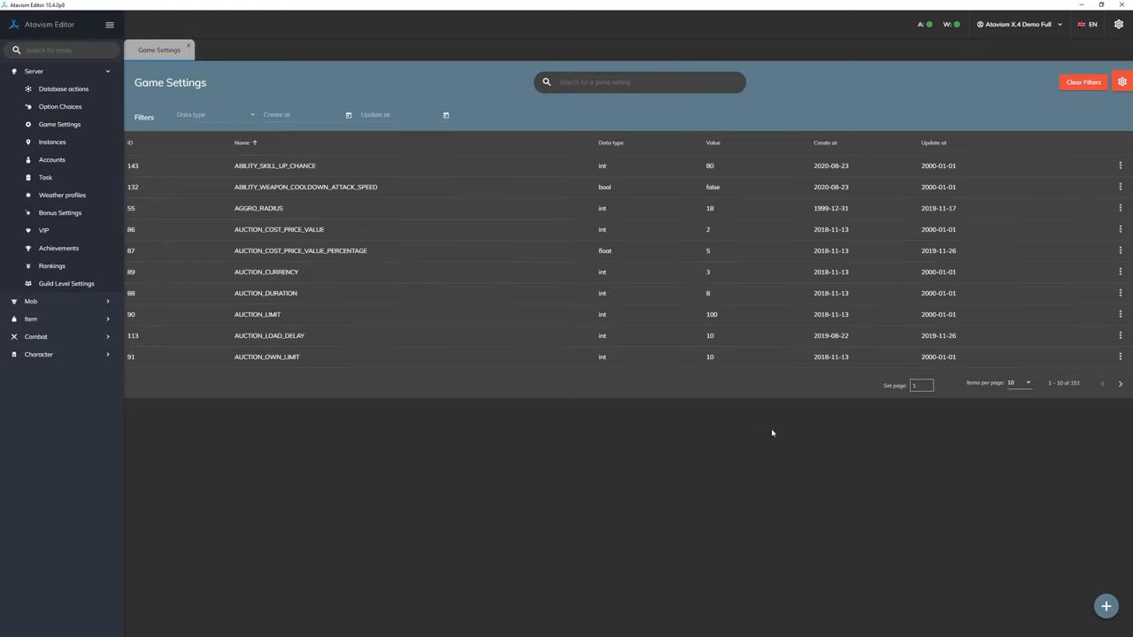
pyautogui.click(1018, 383)
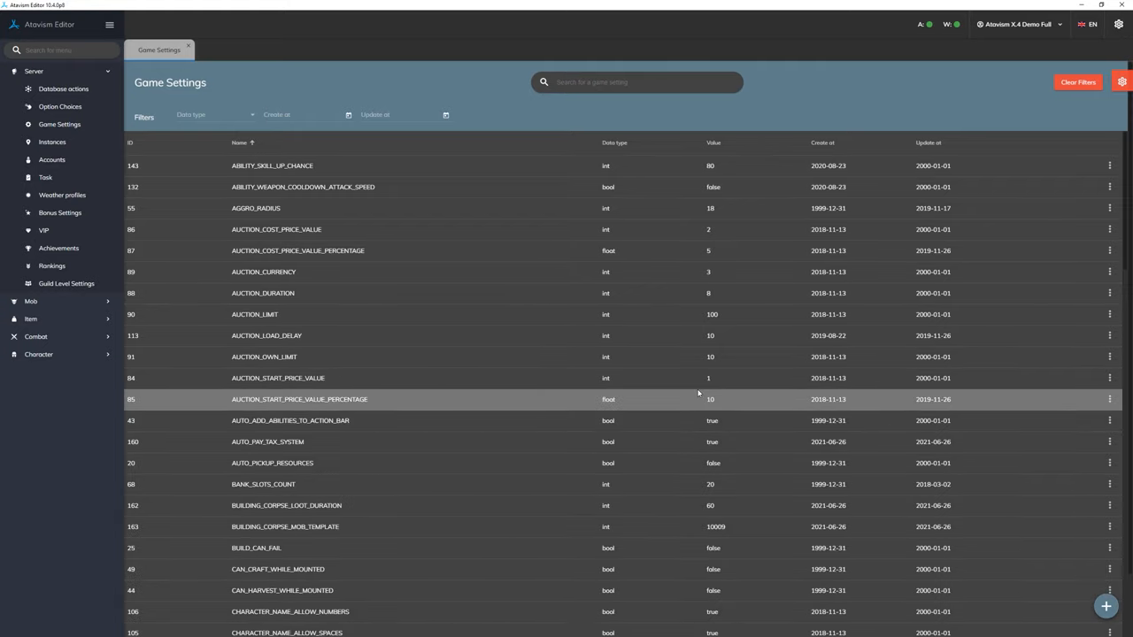
pyautogui.scroll(-3)
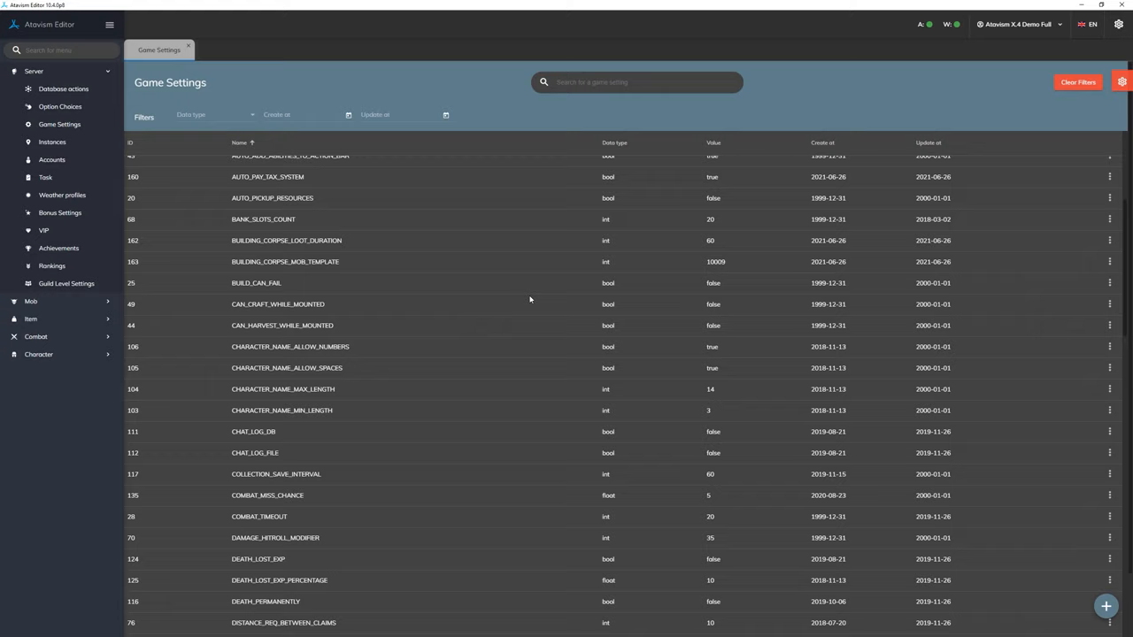
pyautogui.scroll(-3)
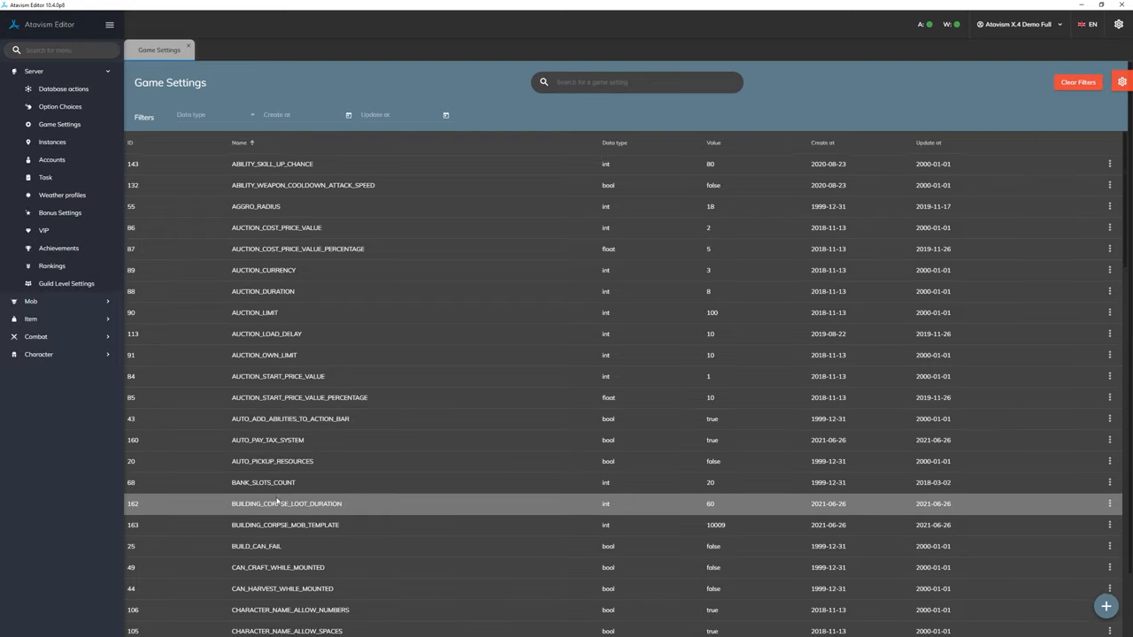
pyautogui.scroll(-3)
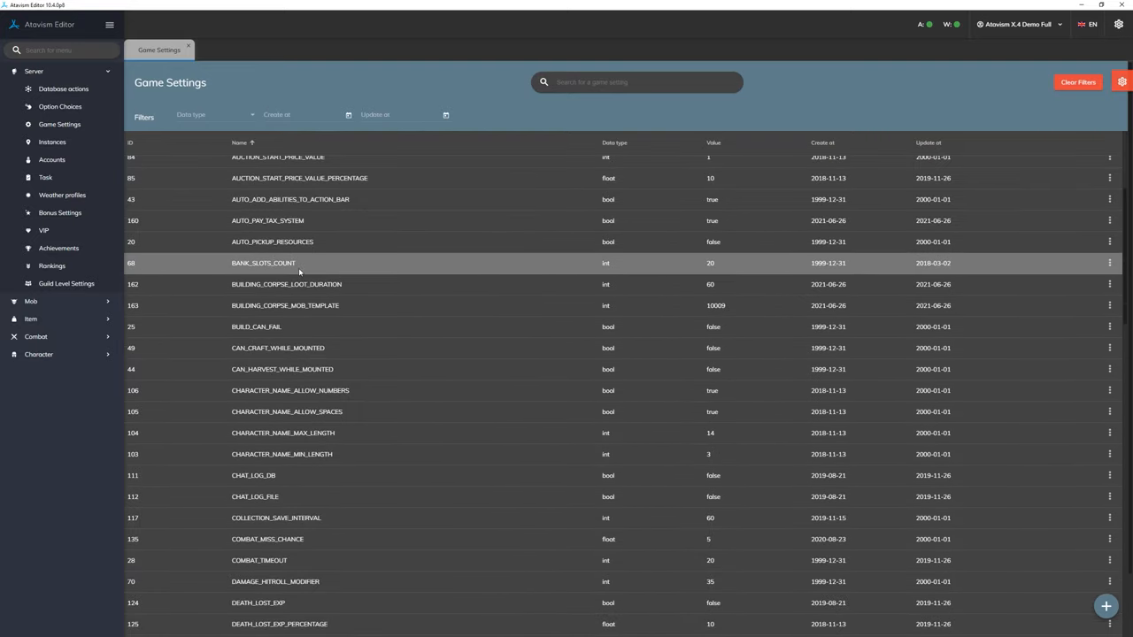
pyautogui.scroll(-3)
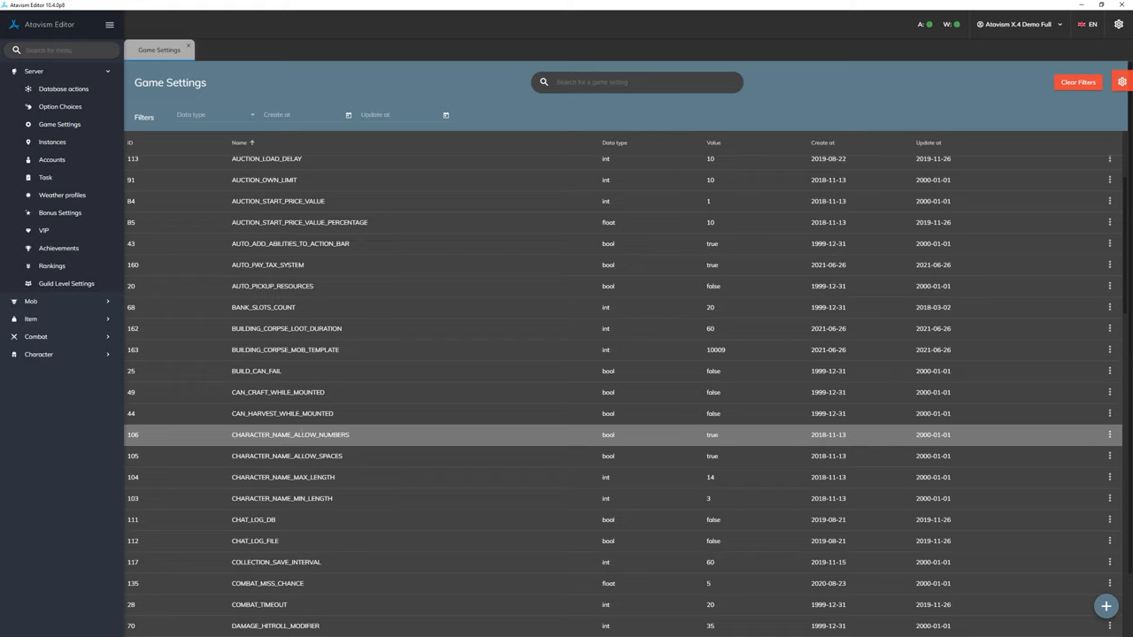
pyautogui.moveTo(347, 456)
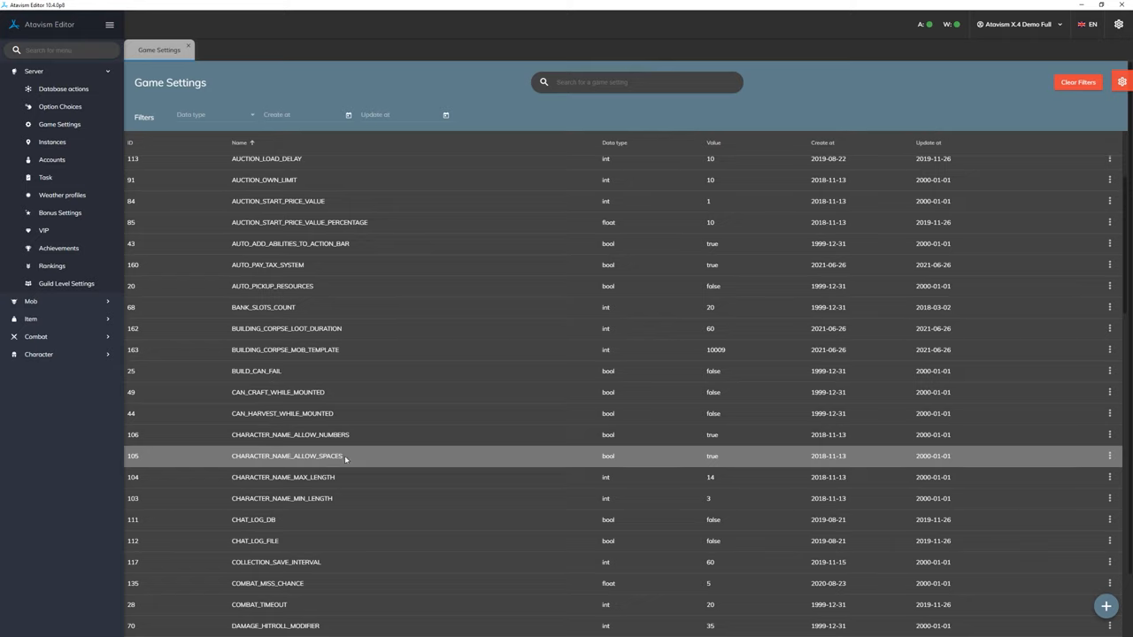
pyautogui.moveTo(340, 478)
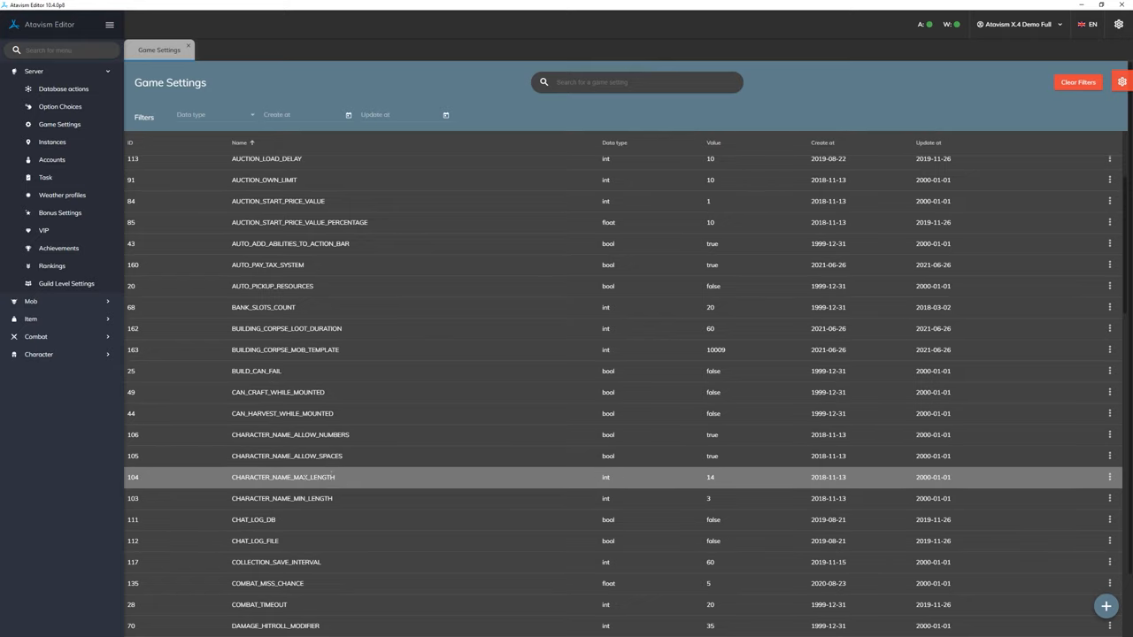
pyautogui.moveTo(340, 481)
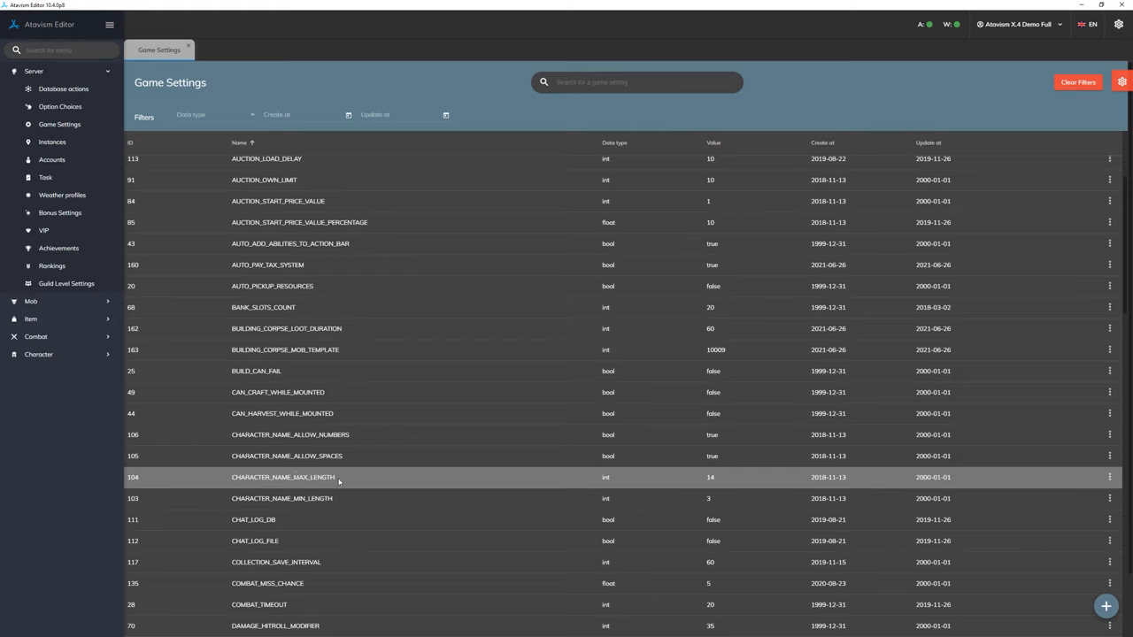
pyautogui.moveTo(340, 499)
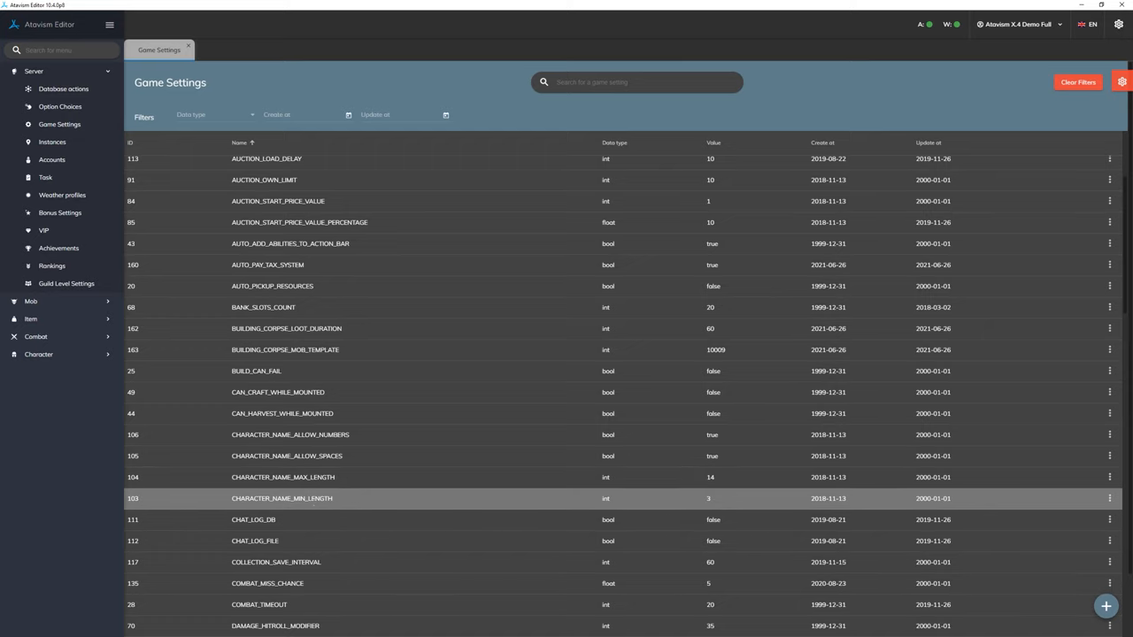
pyautogui.scroll(-3)
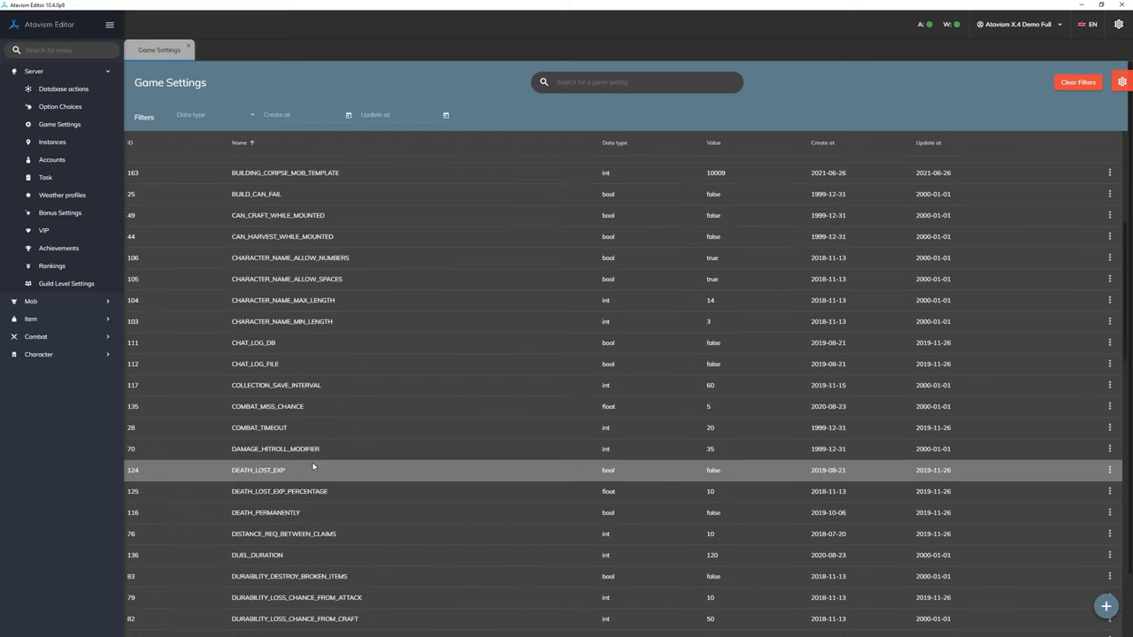
pyautogui.scroll(-3)
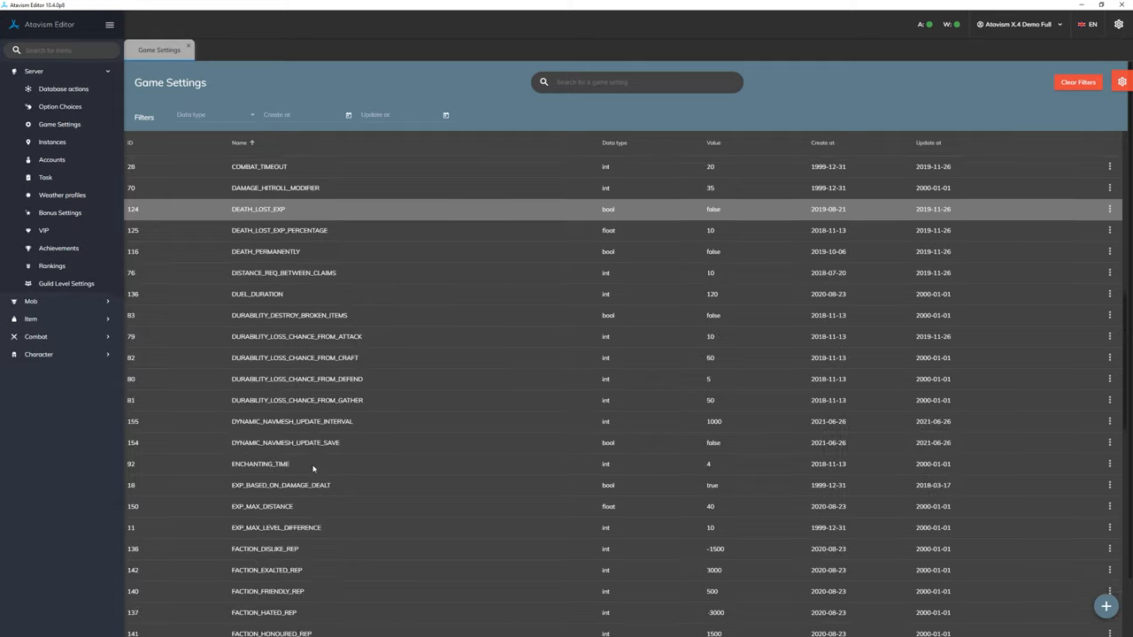
pyautogui.scroll(-3)
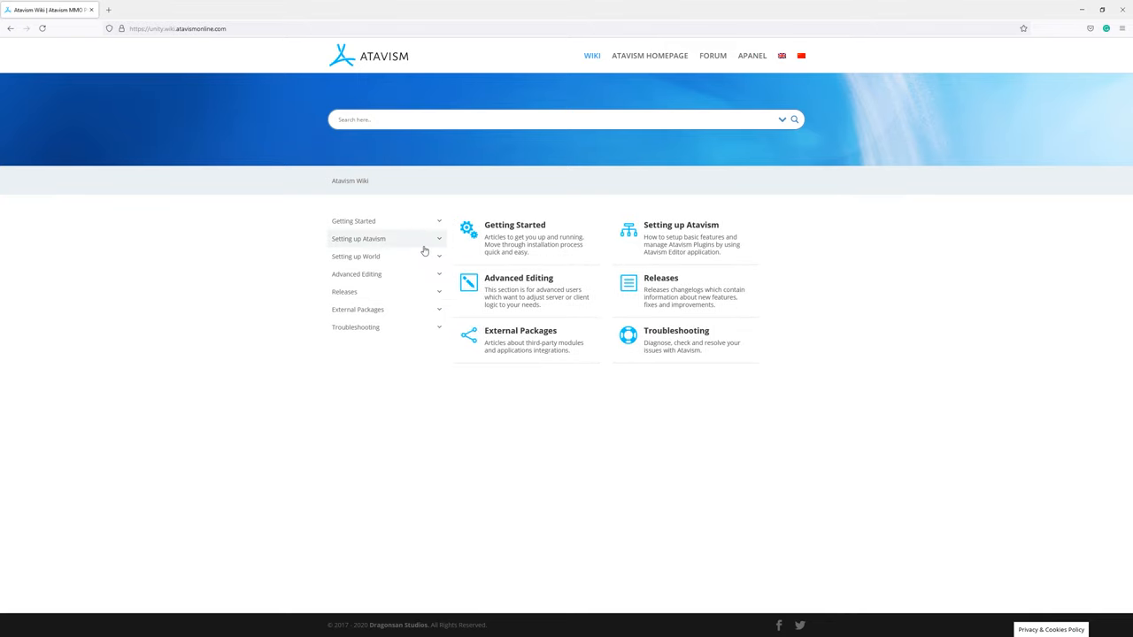
pyautogui.moveTo(407, 243)
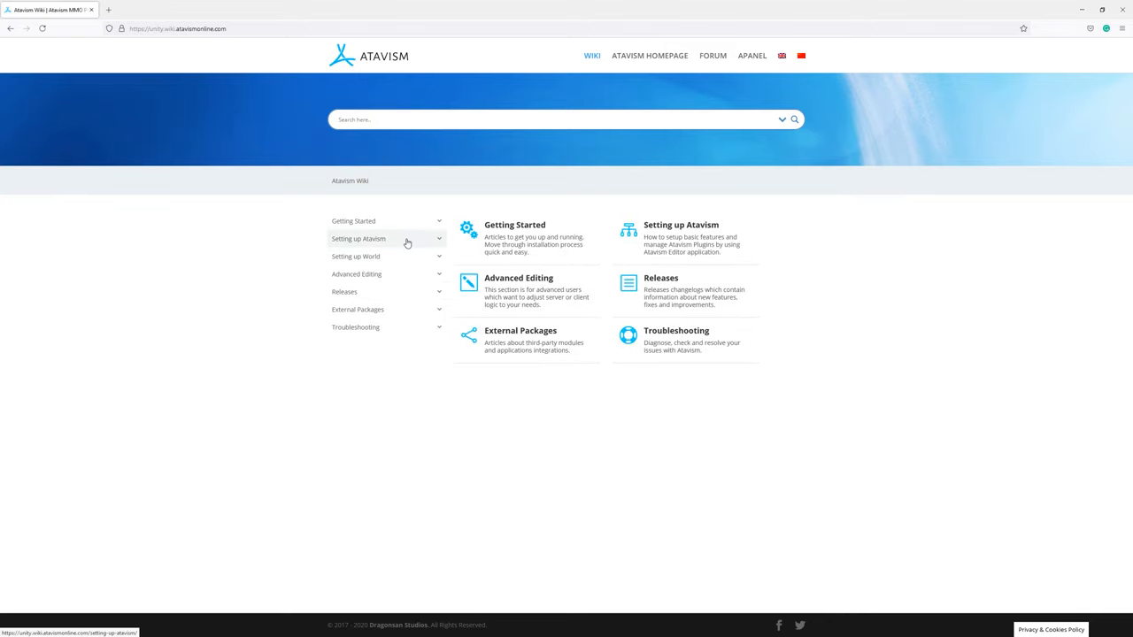
# - Expand Setting up Atavism and Plugins in the wiki sidebar to show the Server Plugins articles
pyautogui.click(358, 237)
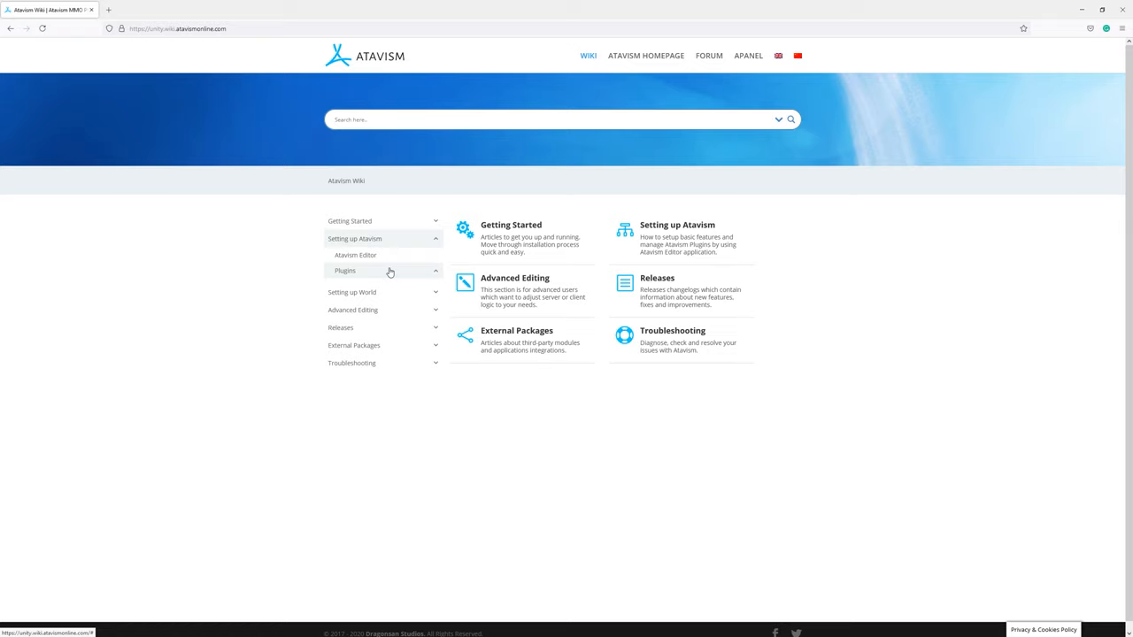
pyautogui.click(344, 269)
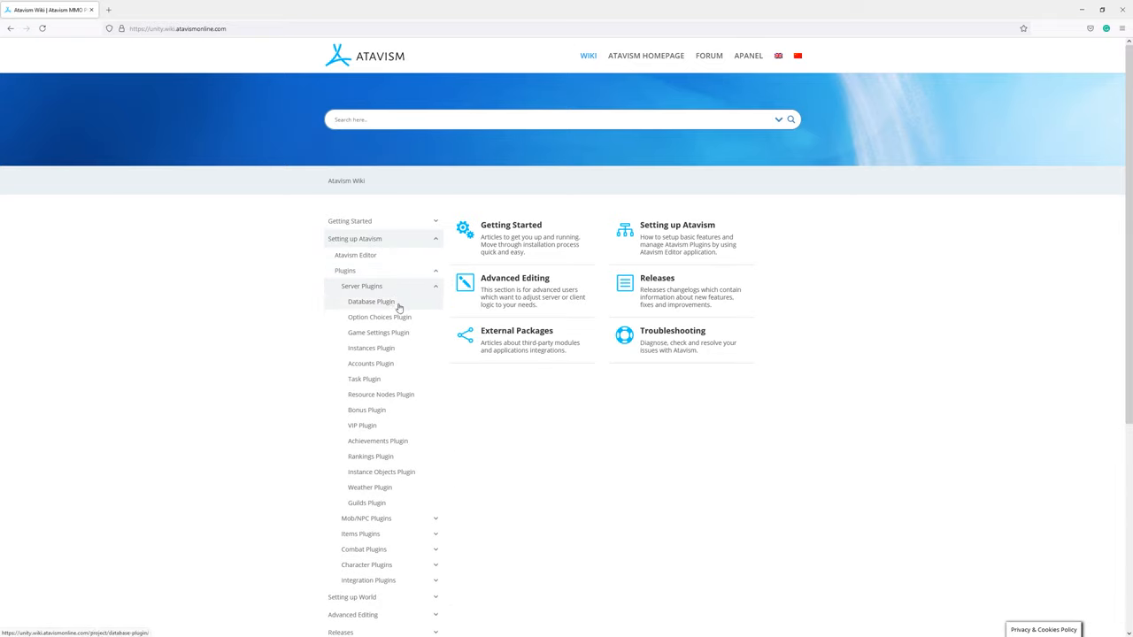
pyautogui.moveTo(413, 335)
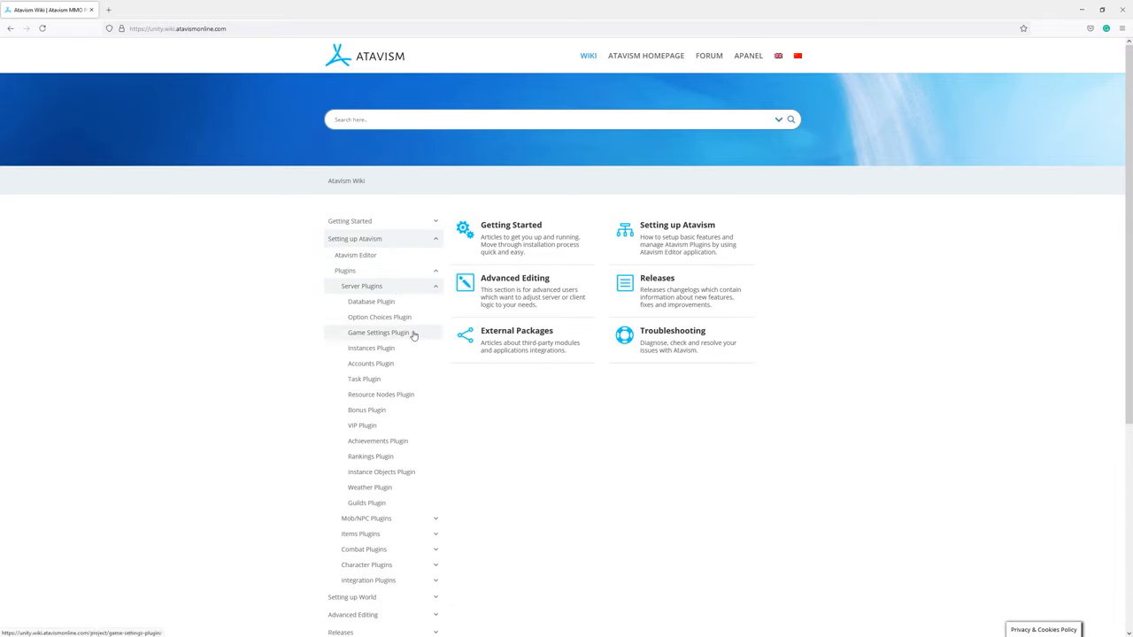
# - Open the Game Settings Plugin article listing Atavism versions 10.4.0 through 10.1.0
pyautogui.click(375, 333)
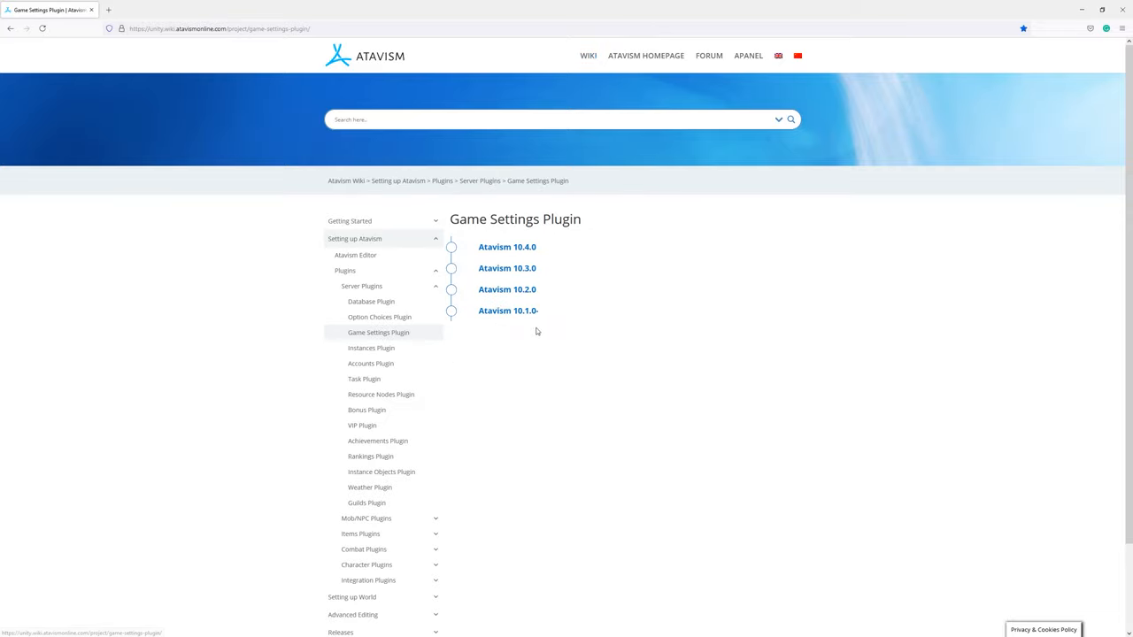
pyautogui.moveTo(492, 315)
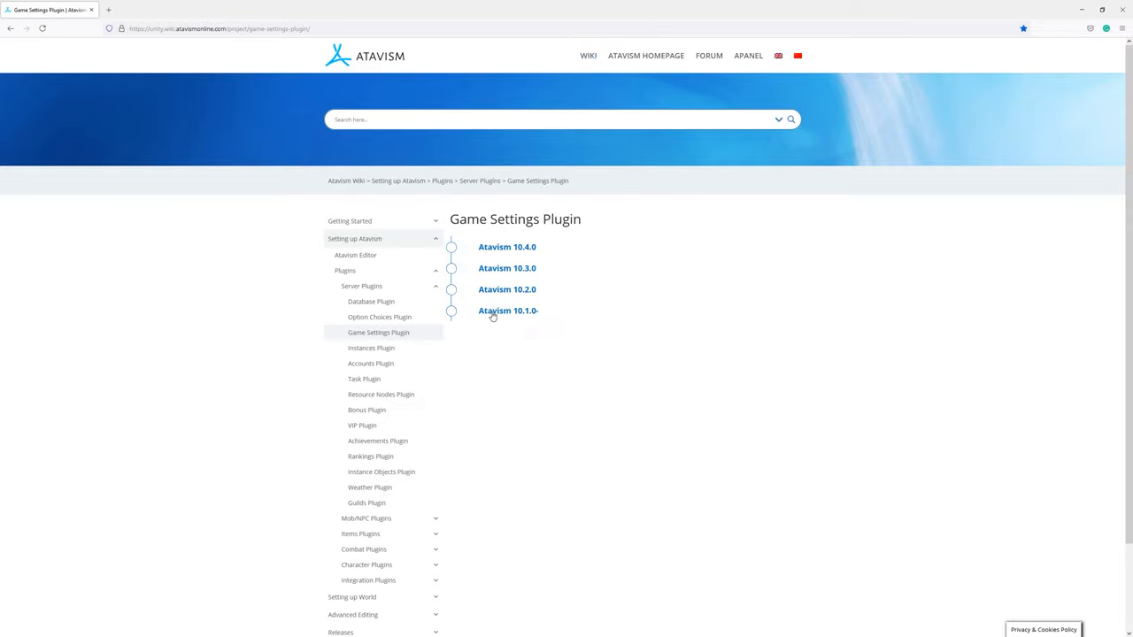
pyautogui.moveTo(499, 312)
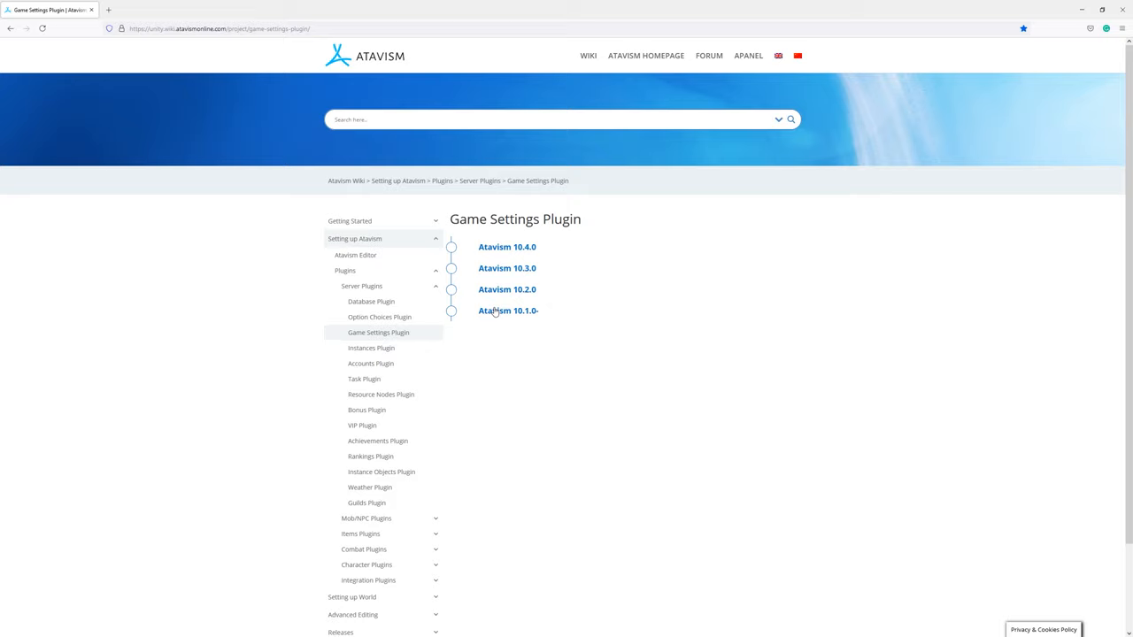
pyautogui.moveTo(502, 297)
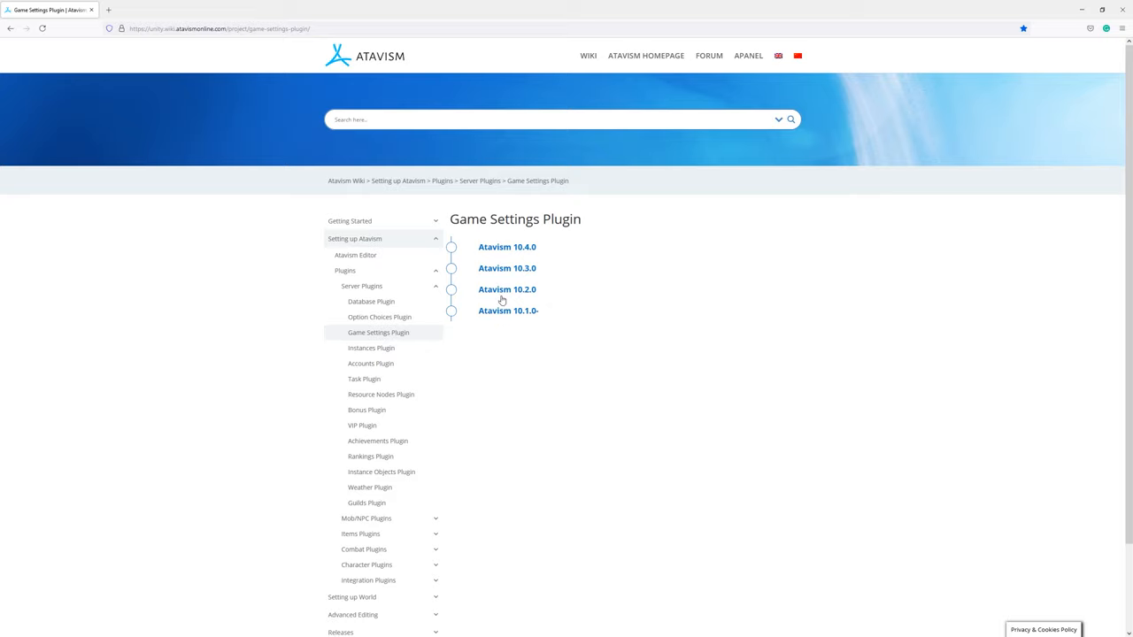
pyautogui.moveTo(492, 253)
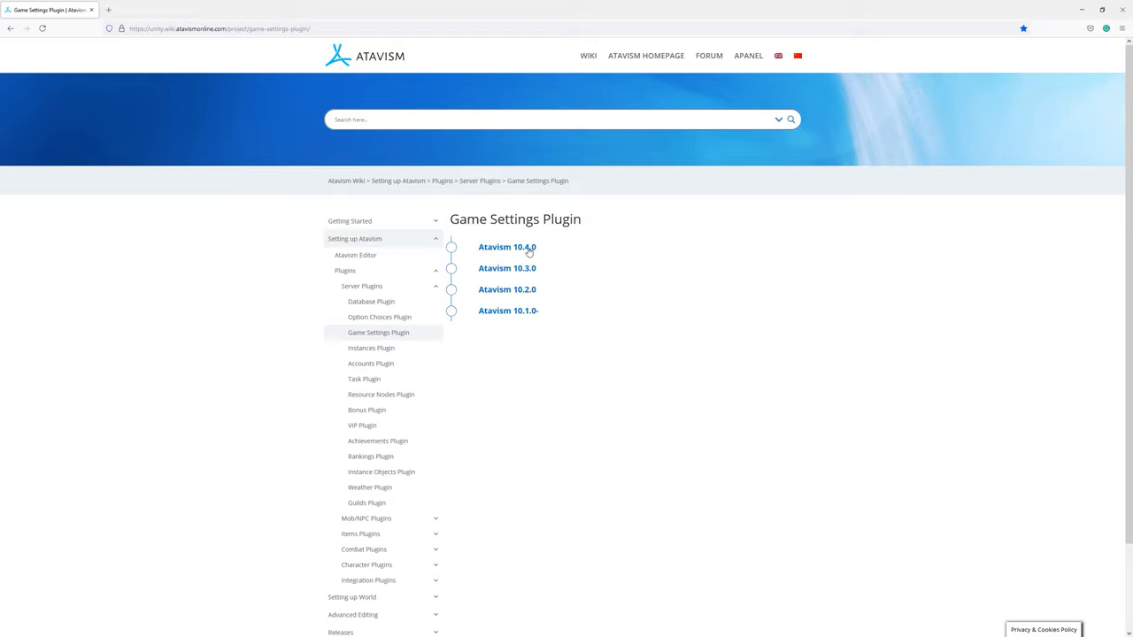
# - Open the Atavism 10.4.0 game settings page and read down its General and Inventory parameters
pyautogui.click(508, 248)
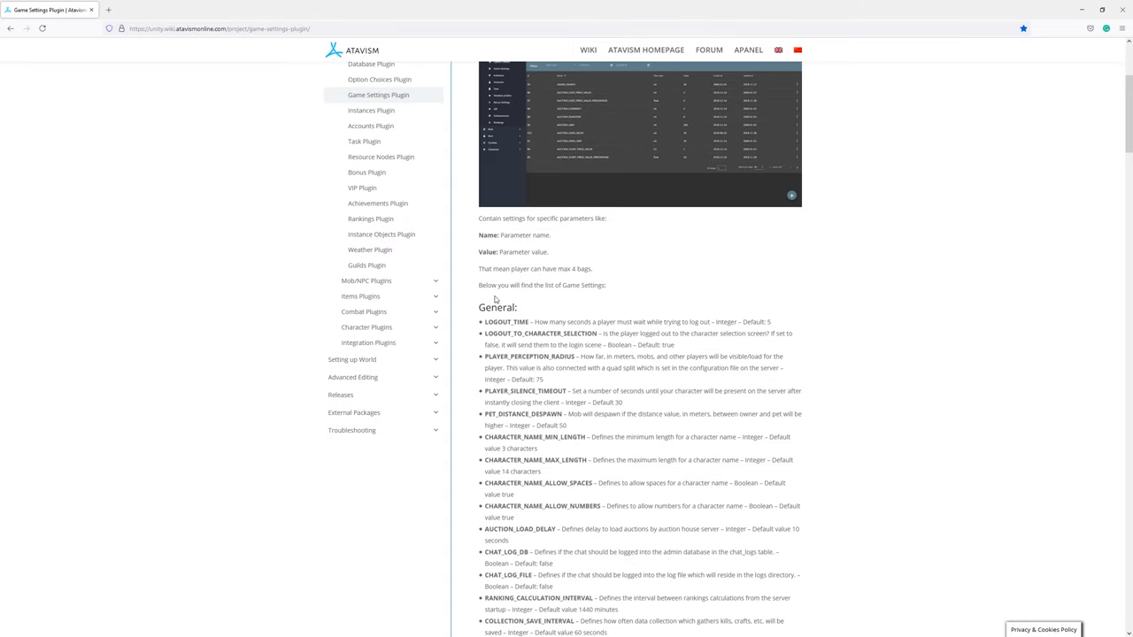
pyautogui.moveTo(584, 381)
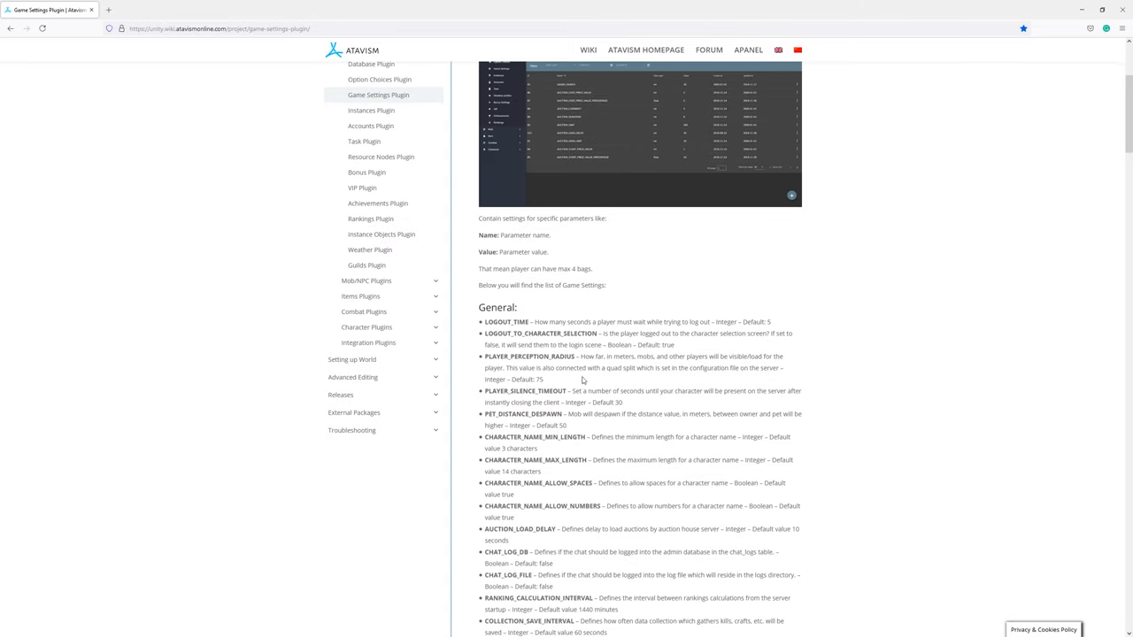
pyautogui.scroll(-3)
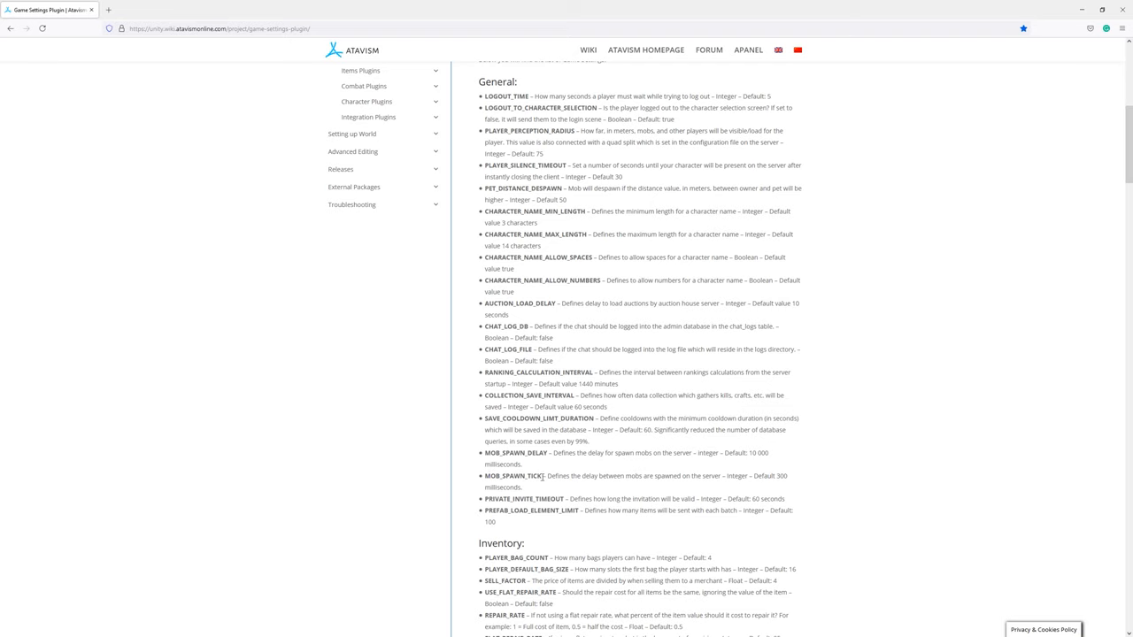
pyautogui.scroll(-3)
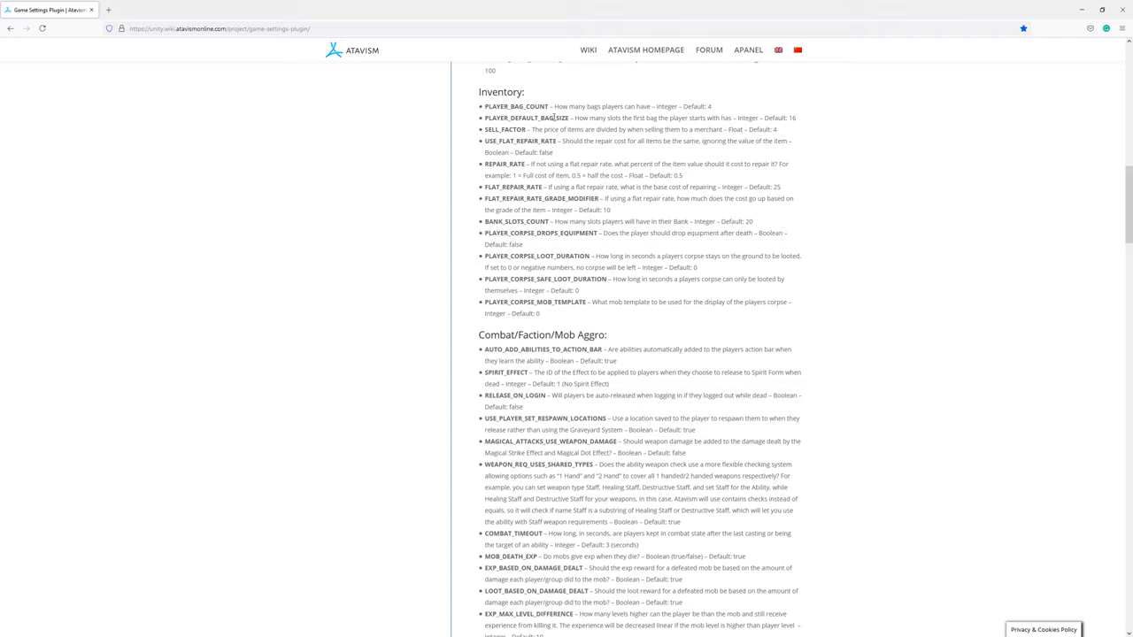
pyautogui.moveTo(613, 108)
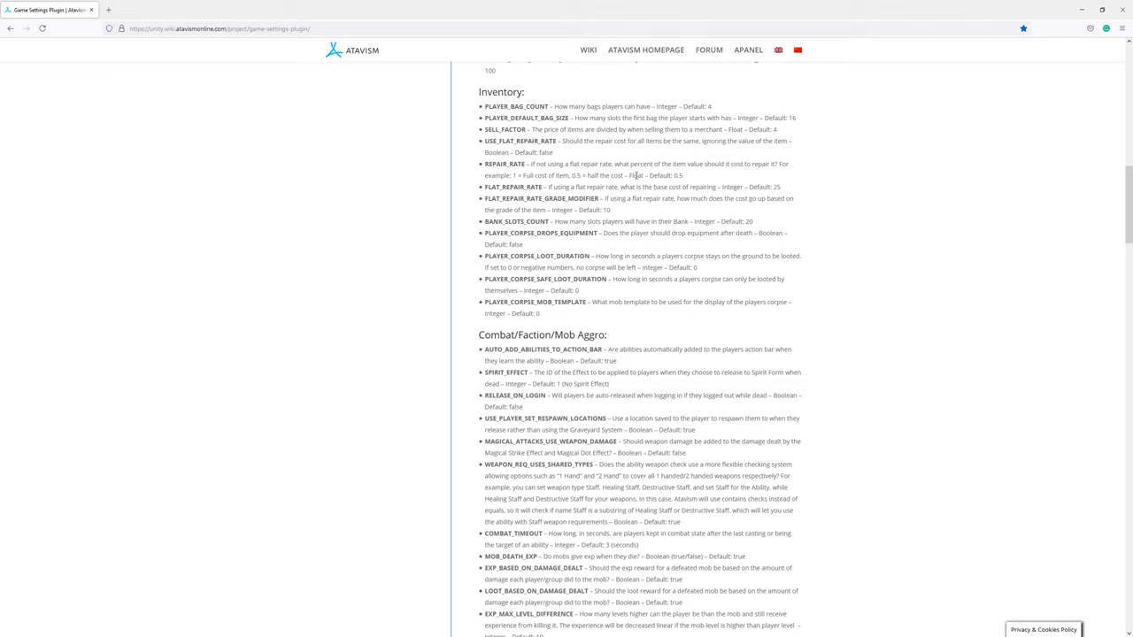
pyautogui.moveTo(680, 99)
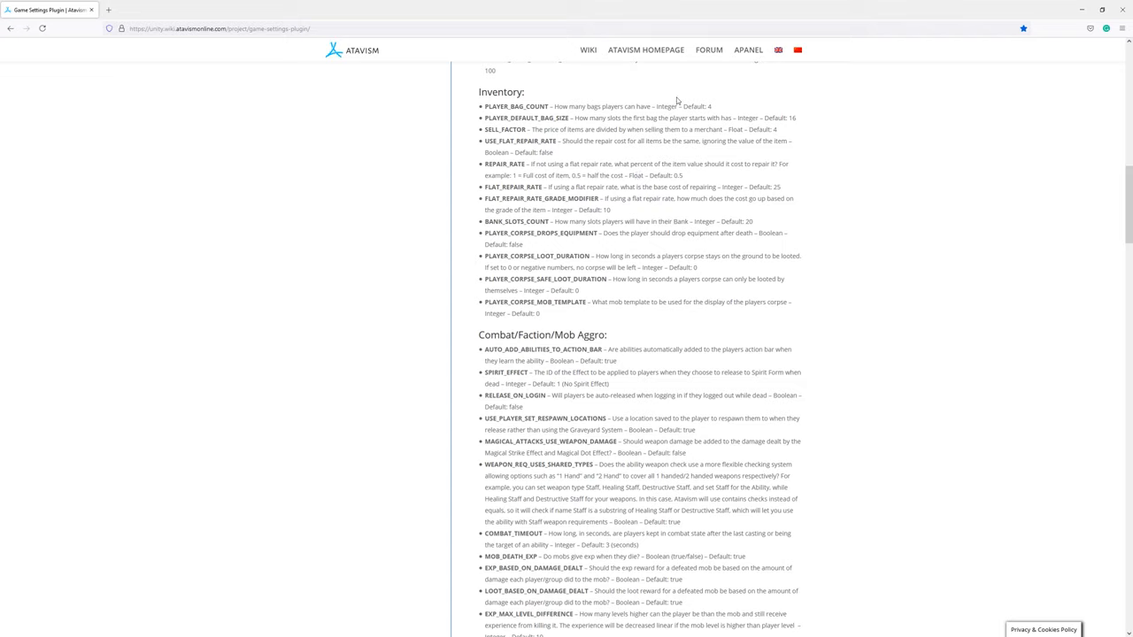
pyautogui.doubleClick(666, 106)
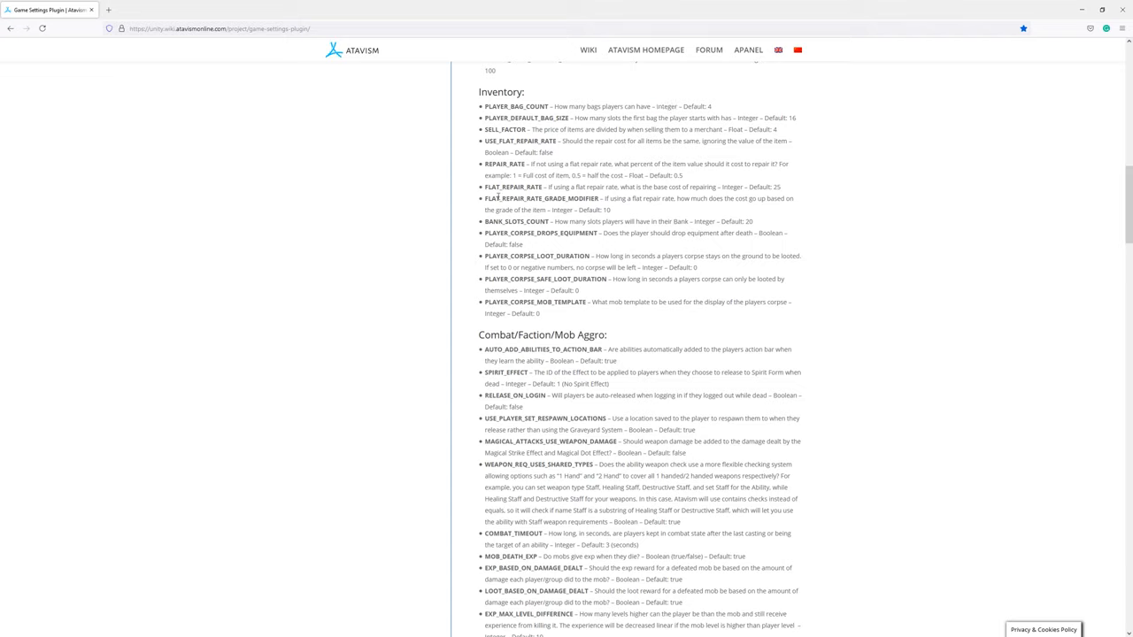
pyautogui.moveTo(535, 223)
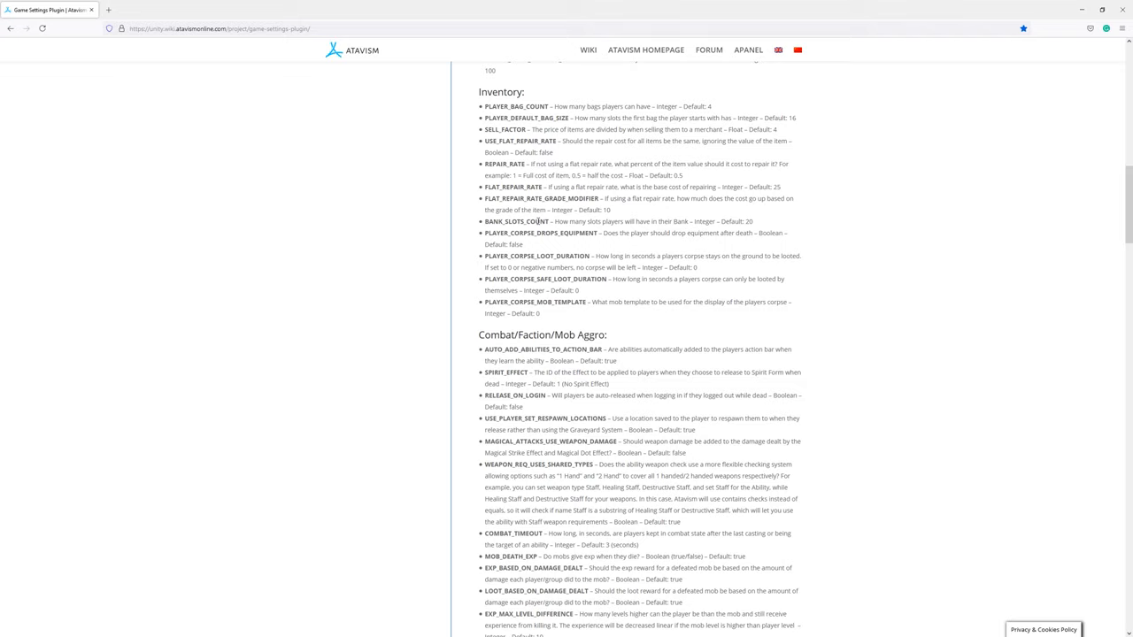
pyautogui.moveTo(522, 255)
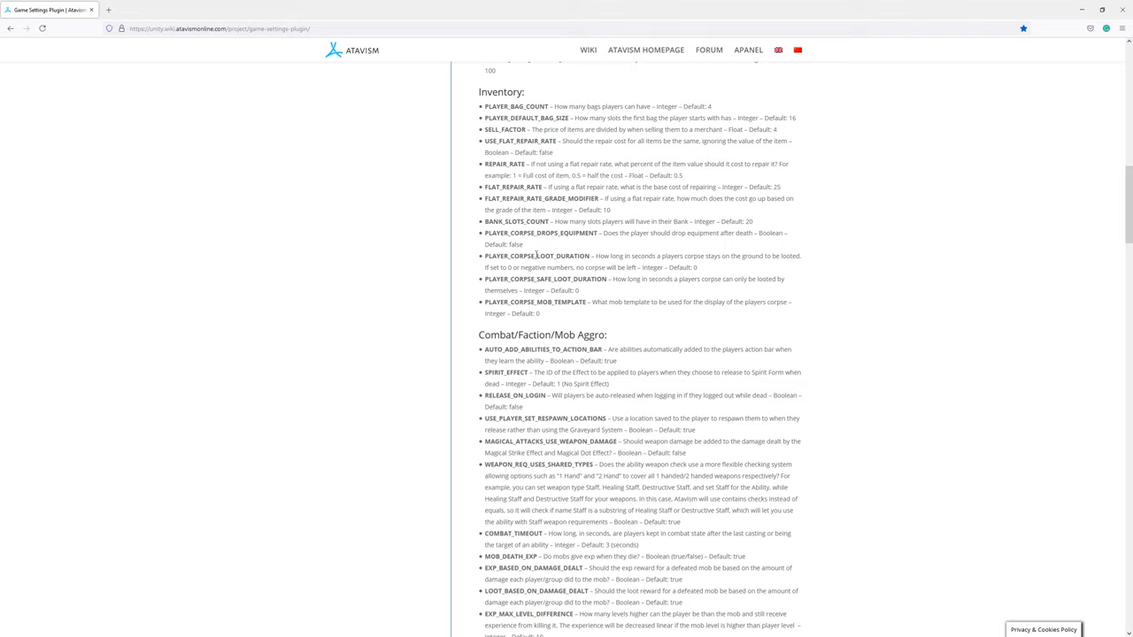
# - Scroll further down the 10.4.0 page past the Combat/Faction/Mob Aggro settings
pyautogui.scroll(-3)
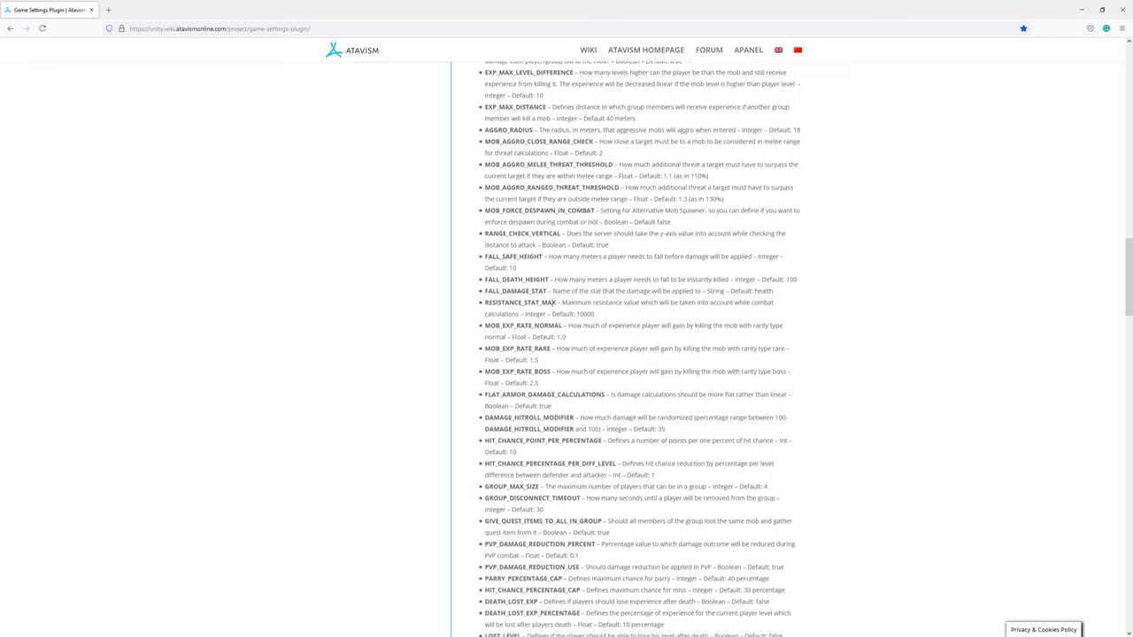
pyautogui.scroll(-3)
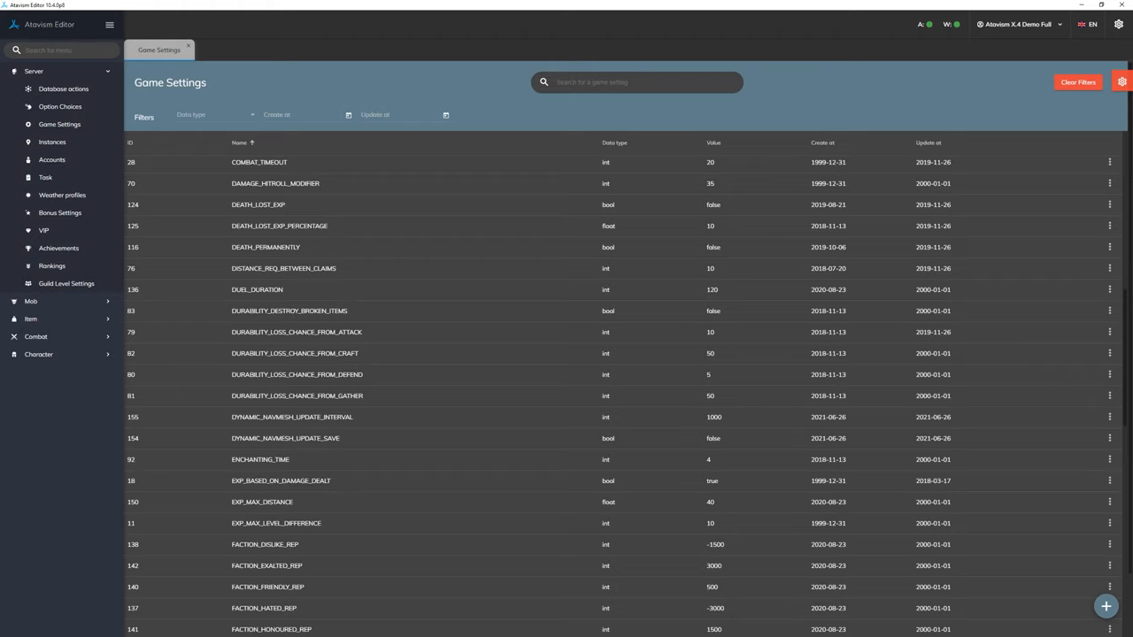
pyautogui.moveTo(496, 252)
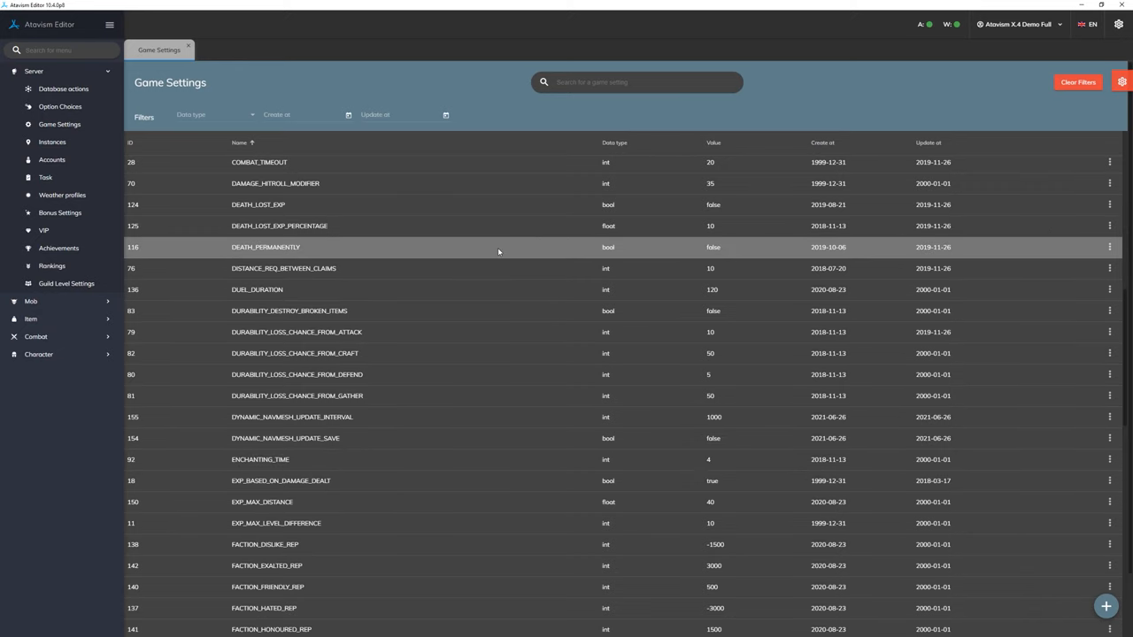
# - Scroll the Game Settings table up to the entries around CHARACTER_NAME_MAX_LENGTH
pyautogui.scroll(3)
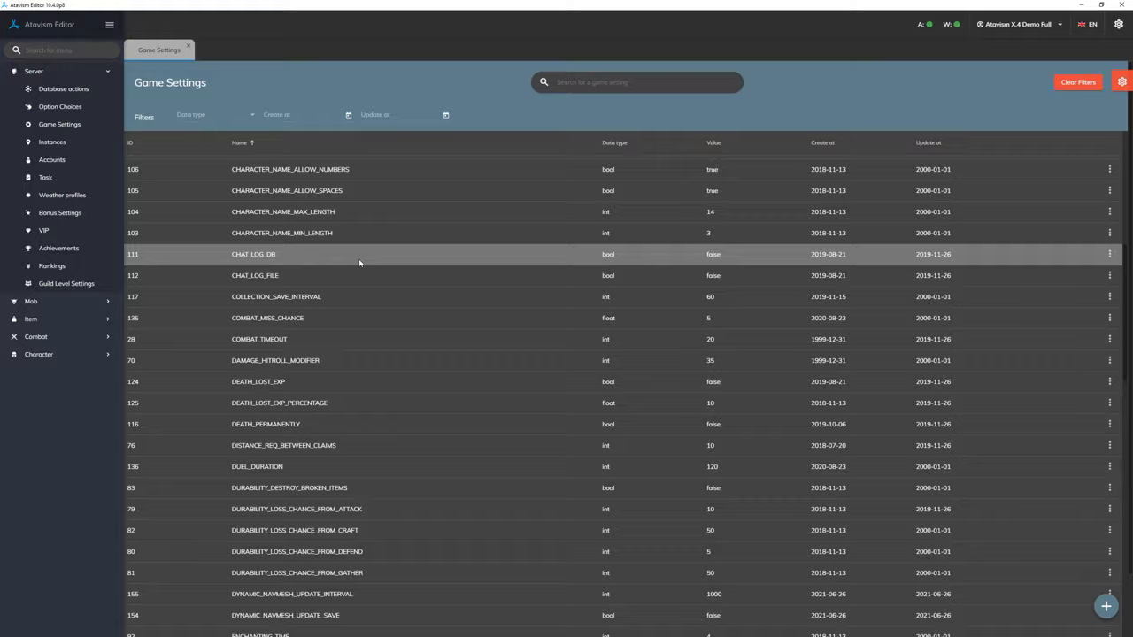
pyautogui.scroll(3)
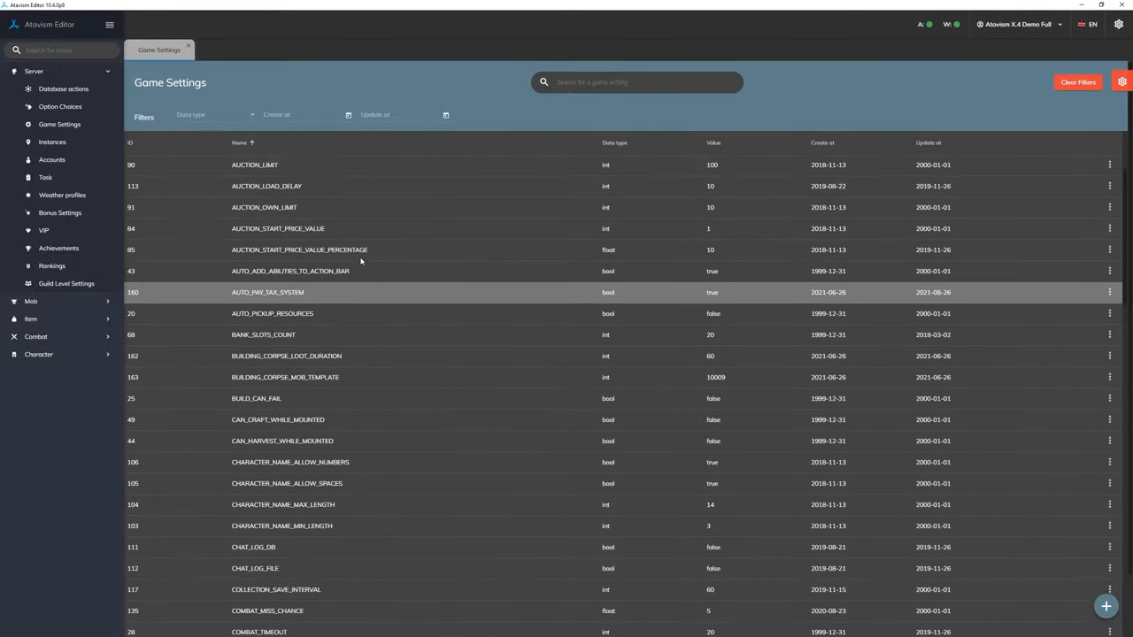
pyautogui.scroll(3)
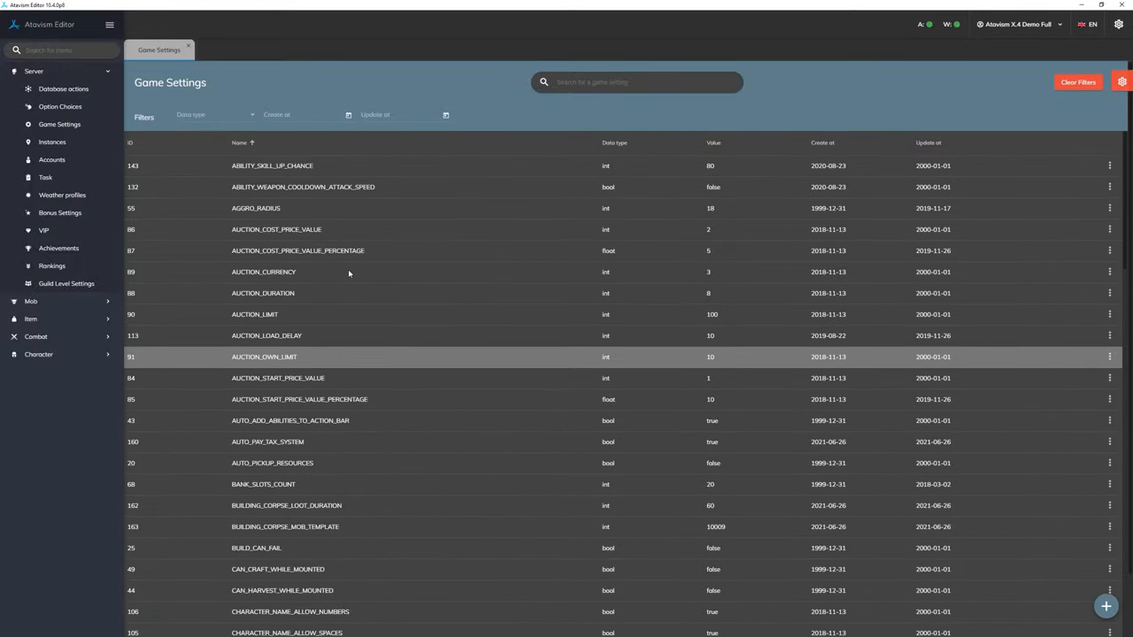
pyautogui.scroll(-3)
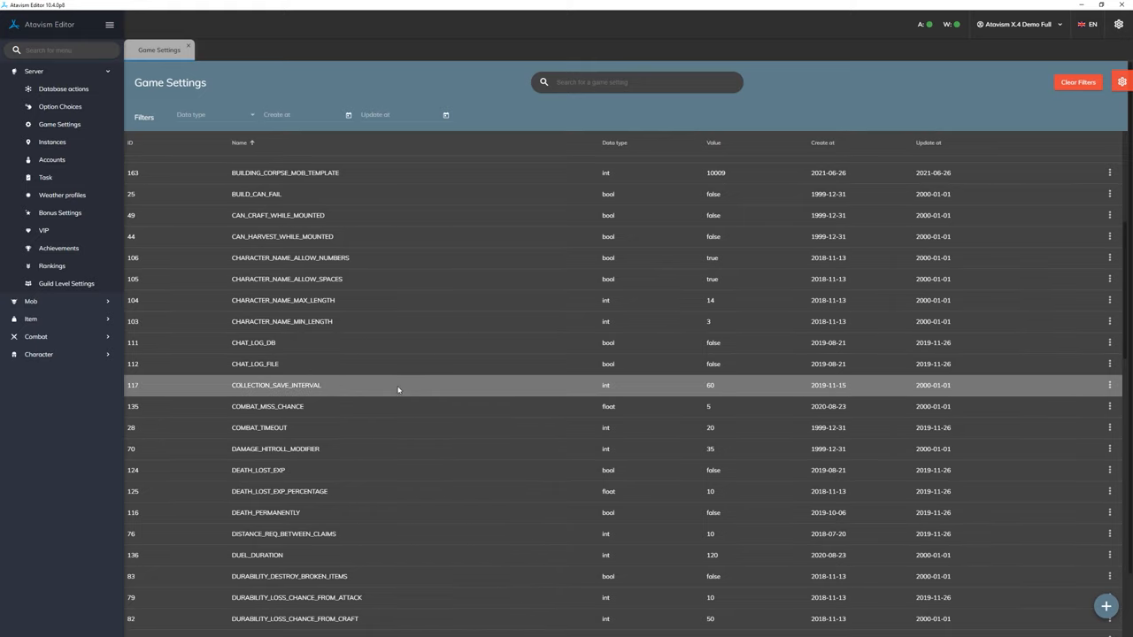
pyautogui.moveTo(383, 304)
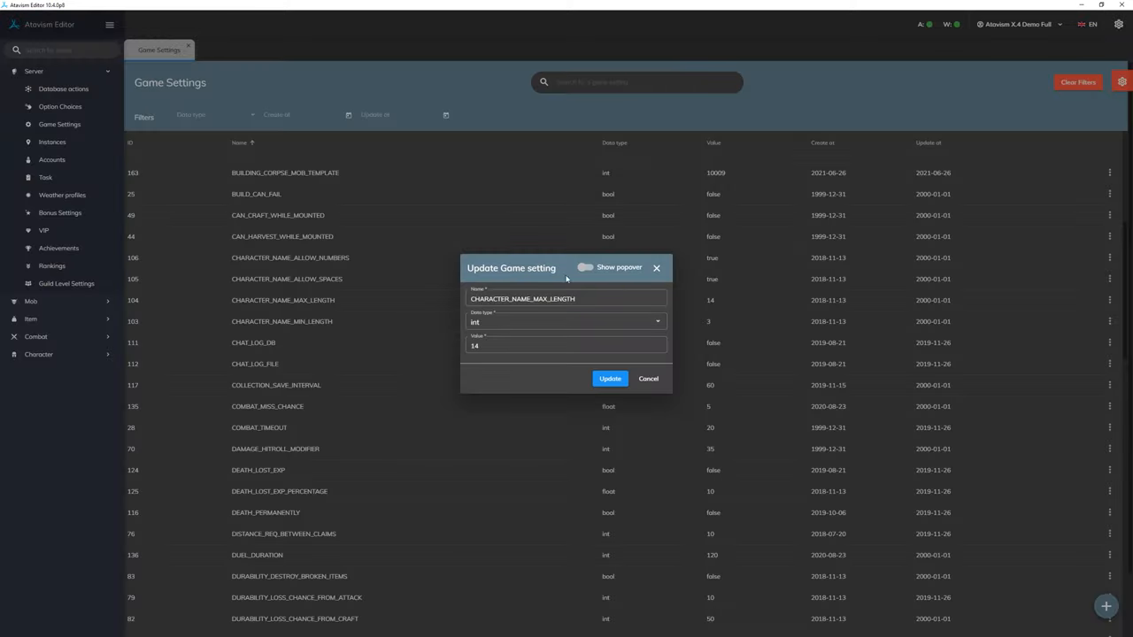
# - Open CHARACTER_NAME_MAX_LENGTH for editing and replace its value 14 with 20, unsaved
pyautogui.click(566, 297)
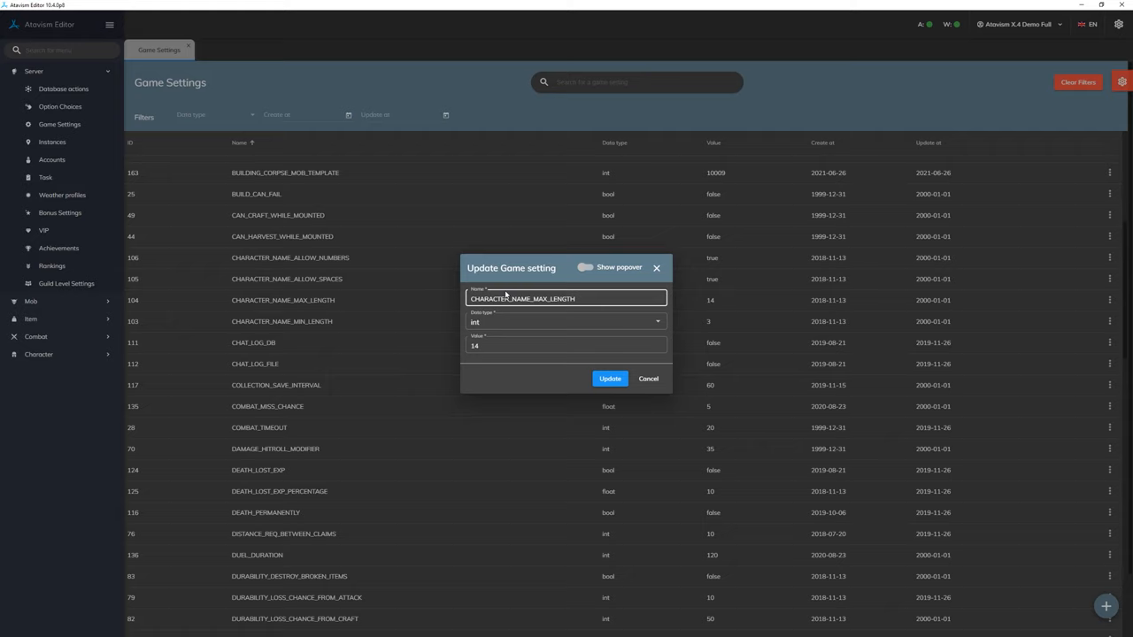
pyautogui.click(565, 344)
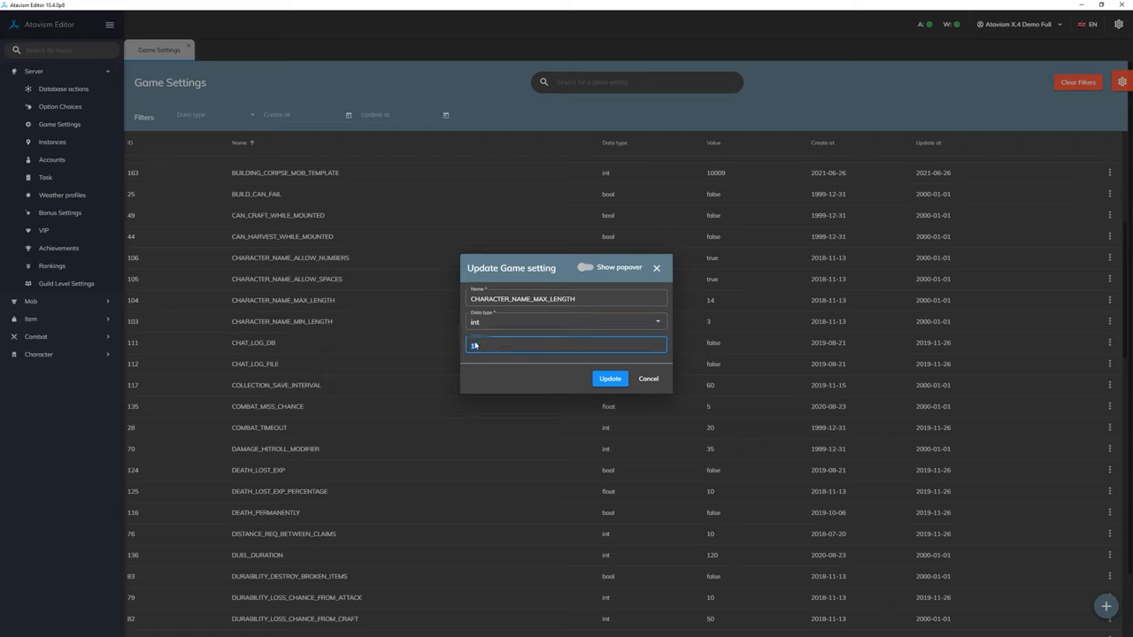
pyautogui.write('14')
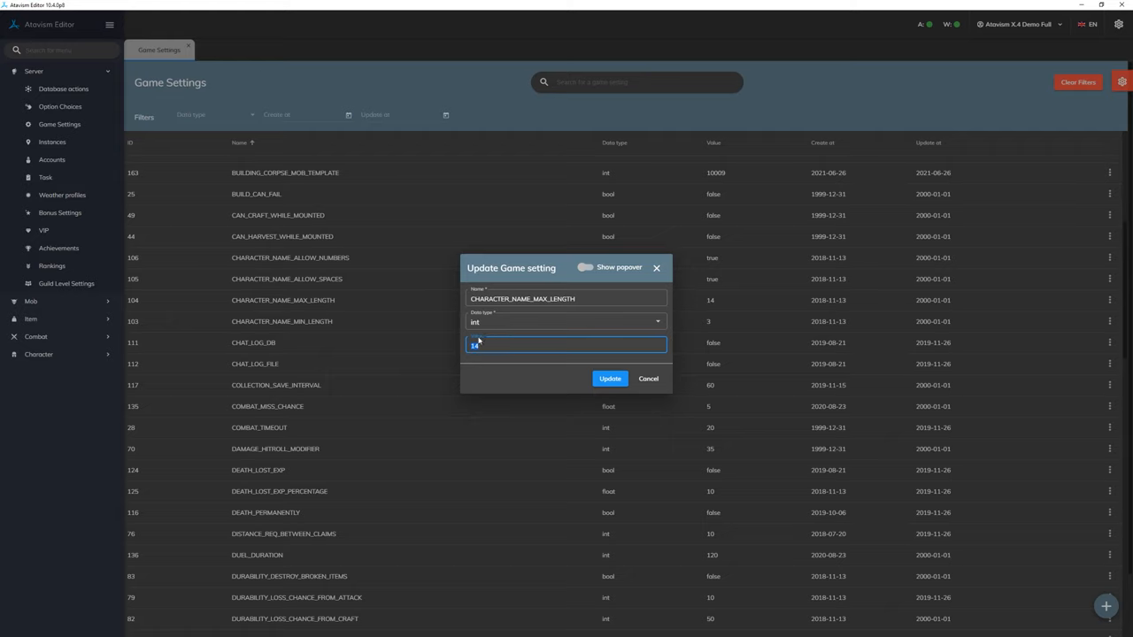
pyautogui.write('s')
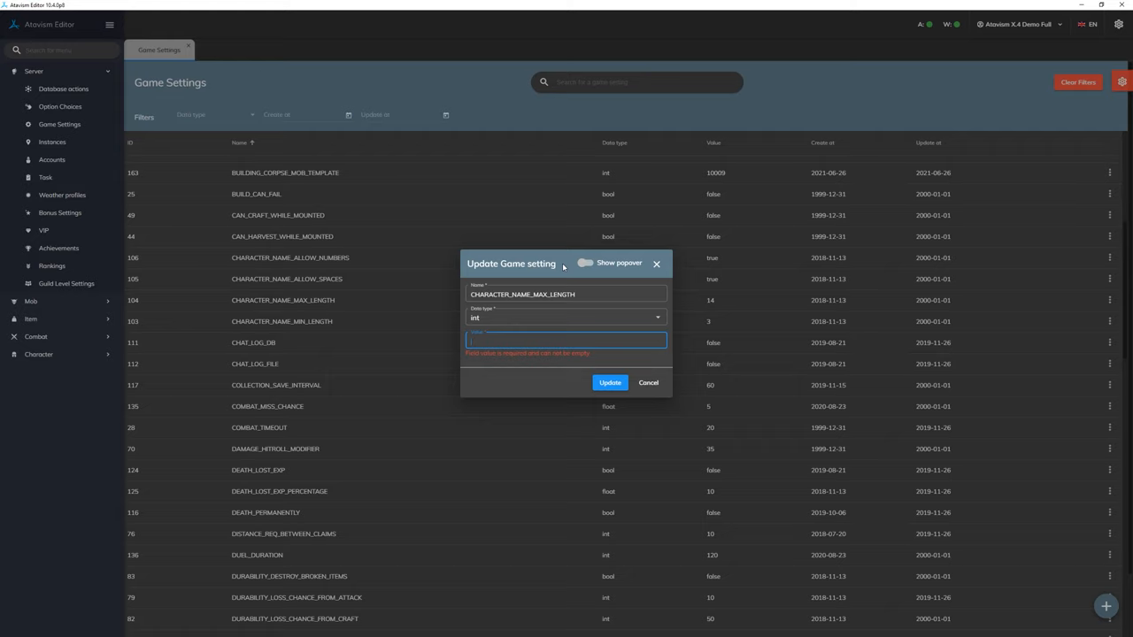
pyautogui.write('20')
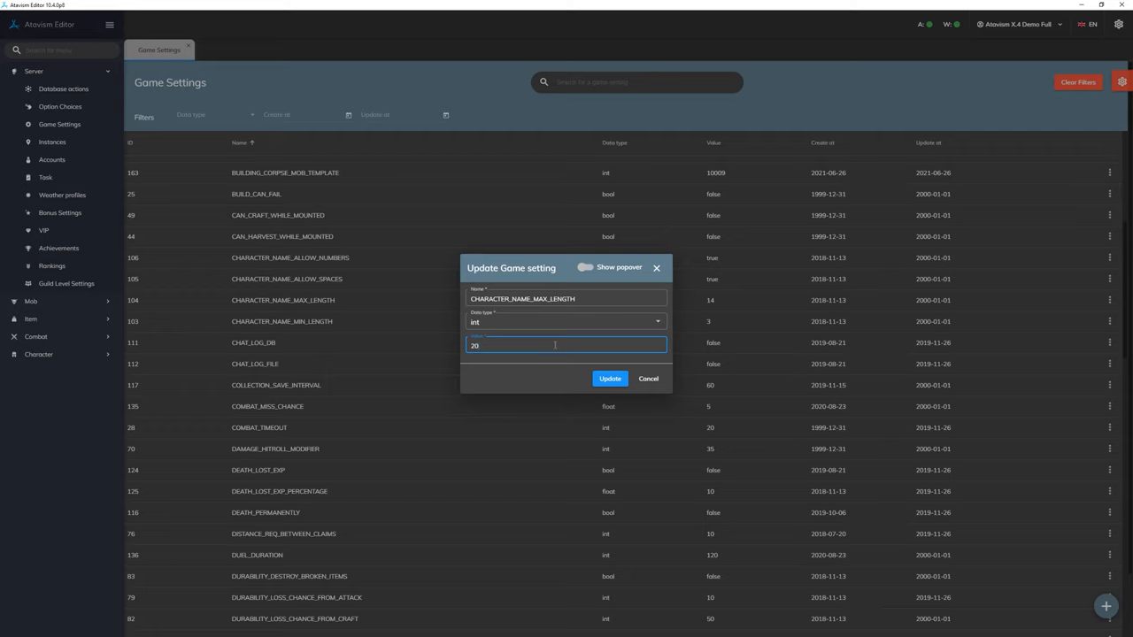
pyautogui.moveTo(561, 343)
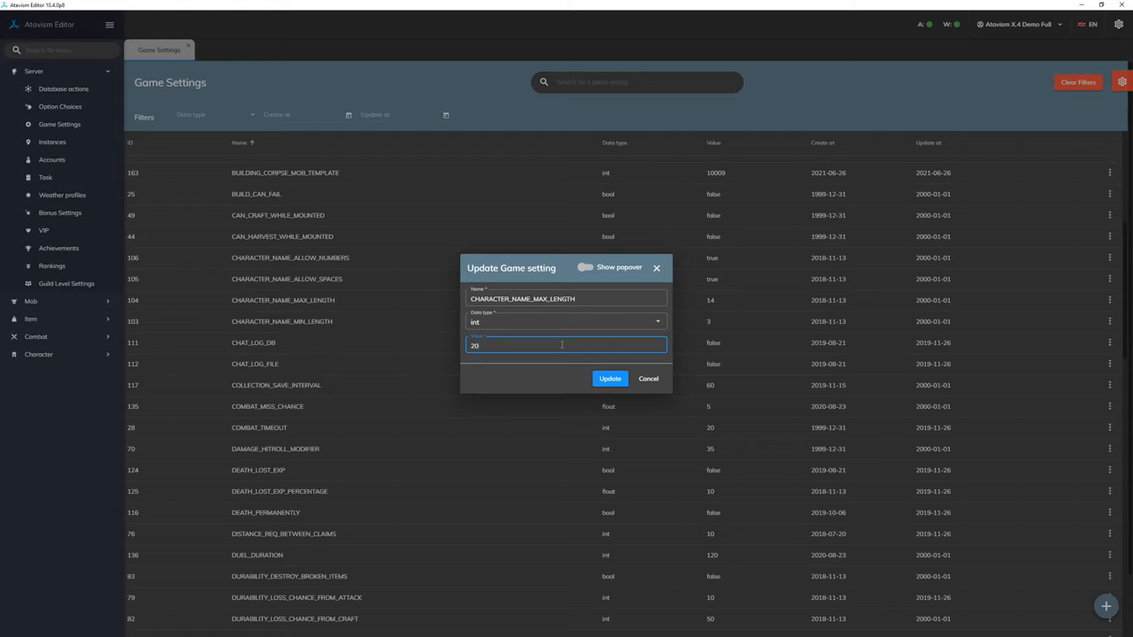